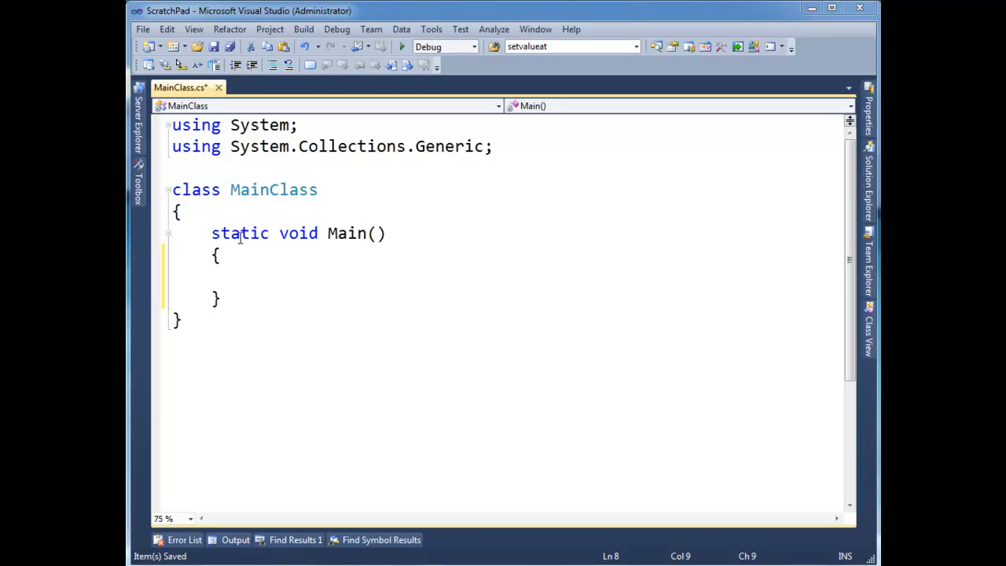
Start declaring int i in Main and inspect the Action delegate's definition.
{"action": "type", "text": "int i = 0;"}
{"action": "type", "text": "Action"}
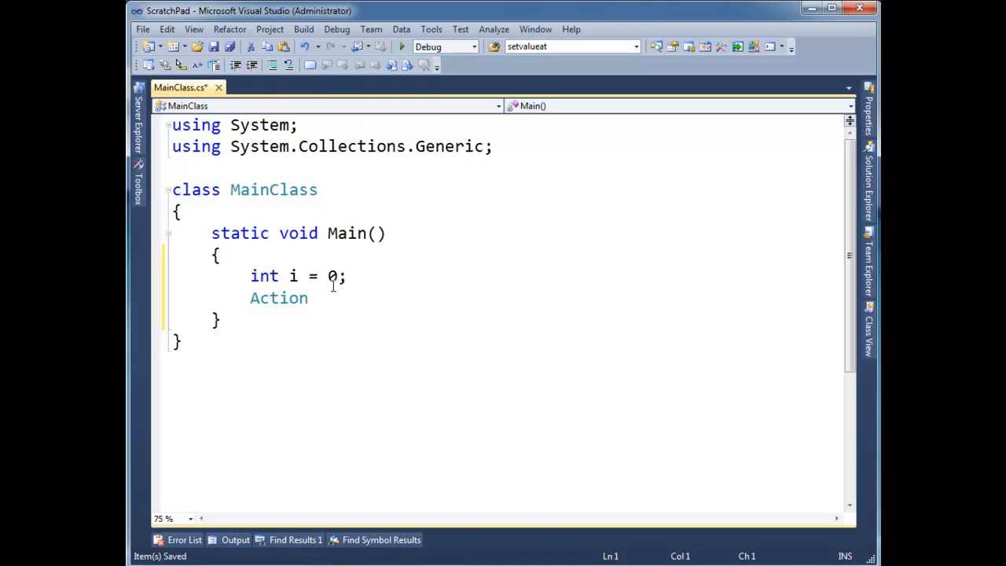
{"action": "left_click", "coordinate": [279, 297]}
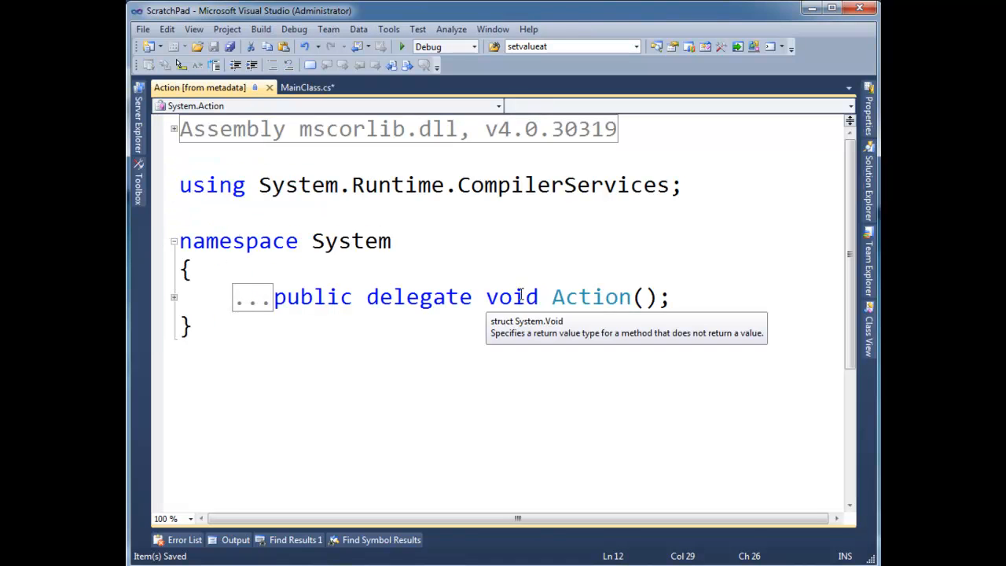
{"action": "left_click", "coordinate": [307, 87]}
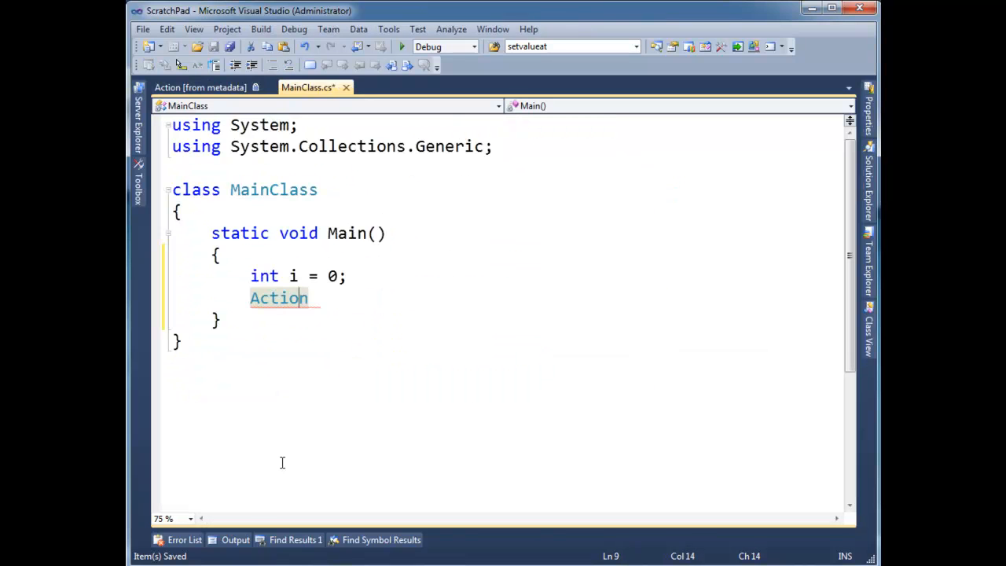
Write the lambda 'Action a = () => i++;' capturing i, fixing its parentheses.
{"action": "type", "text": "a = ("}
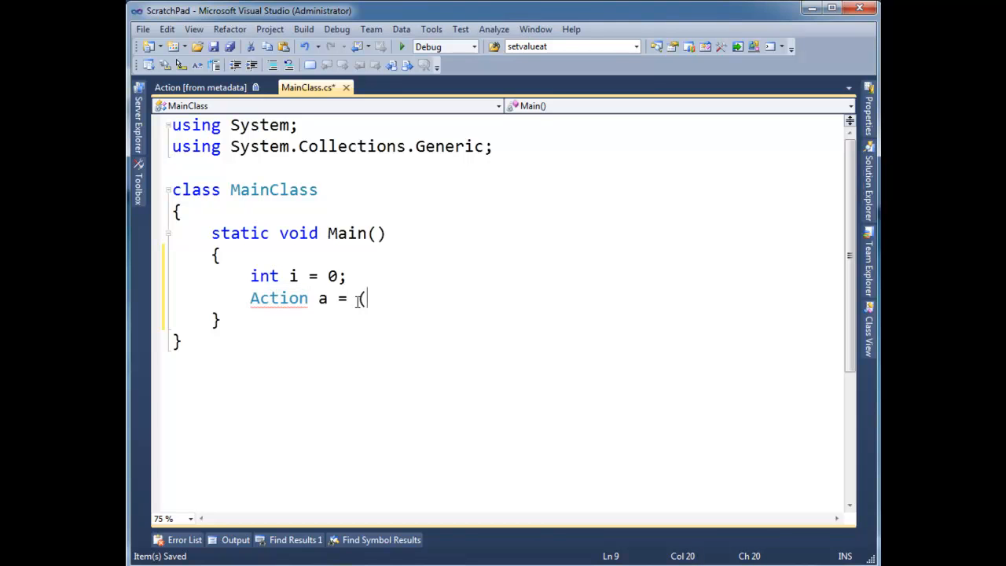
{"action": "type", "text": ") =>"}
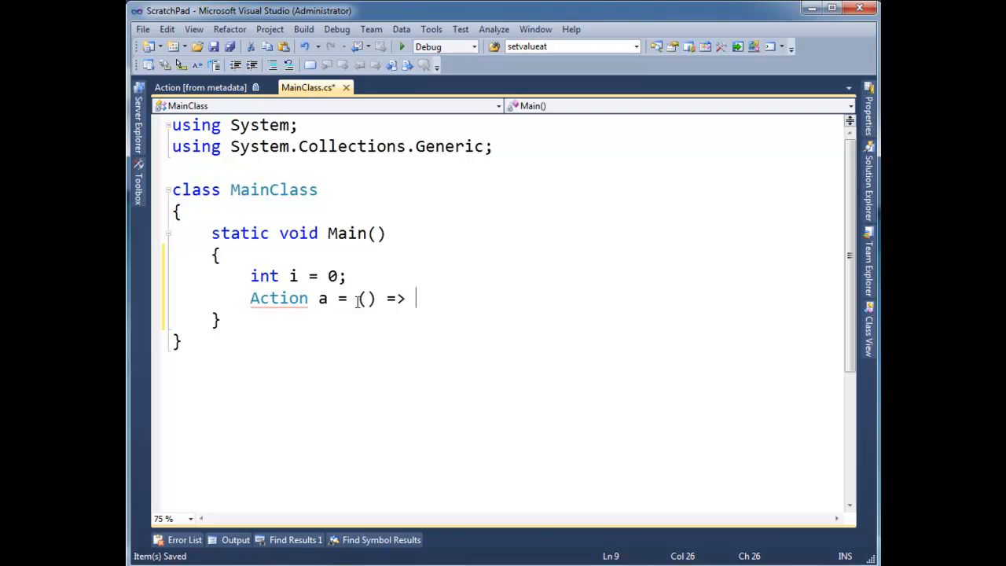
{"action": "type", "text": "i++;"}
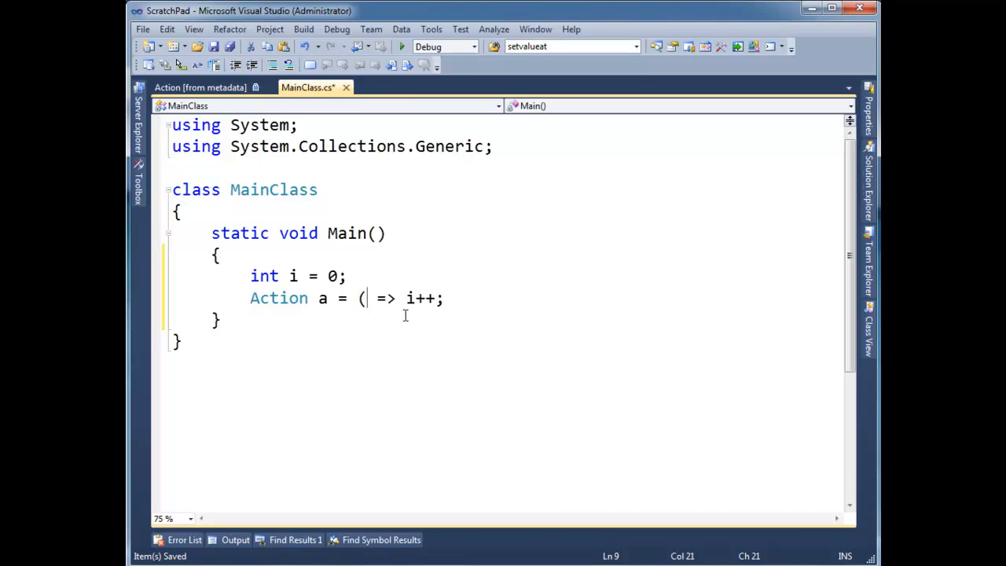
{"action": "key", "text": "Backspace"}
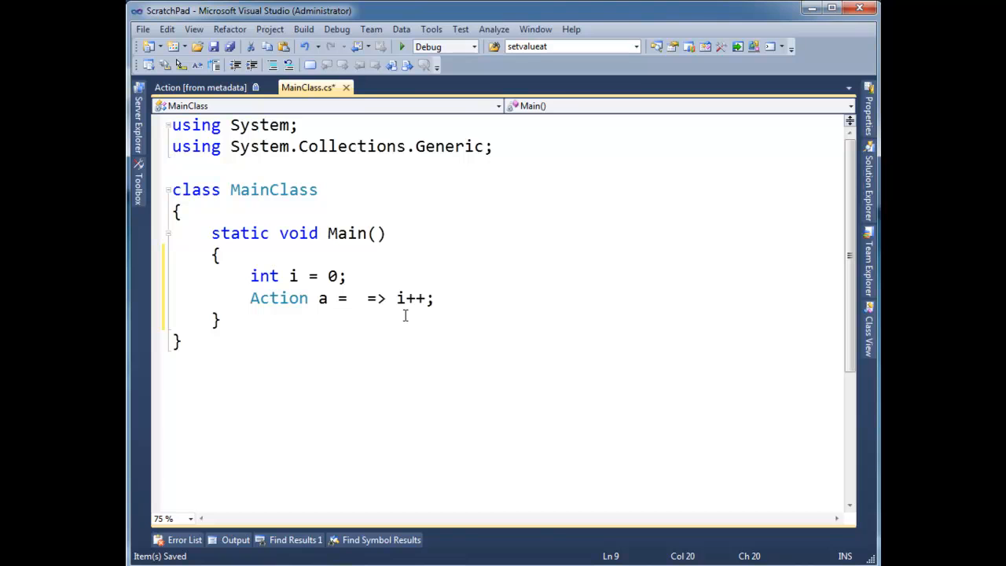
{"action": "left_click", "coordinate": [358, 298]}
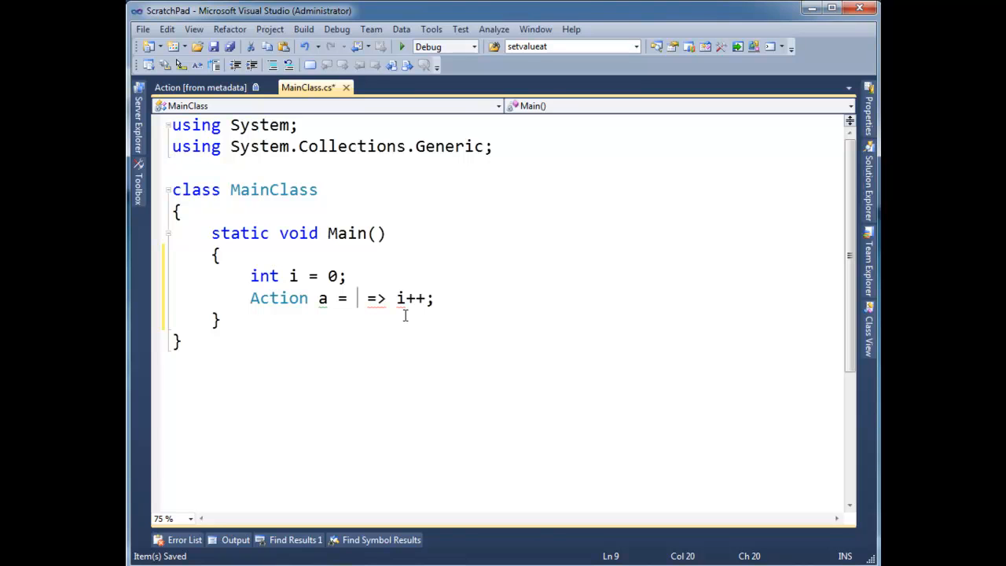
{"action": "type", "text": "()"}
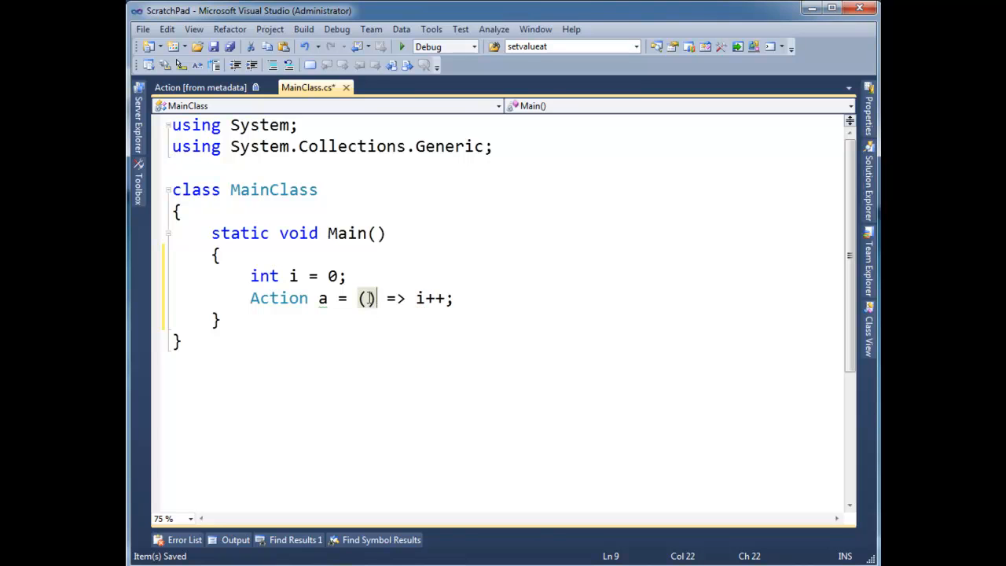
{"action": "left_click", "coordinate": [420, 298]}
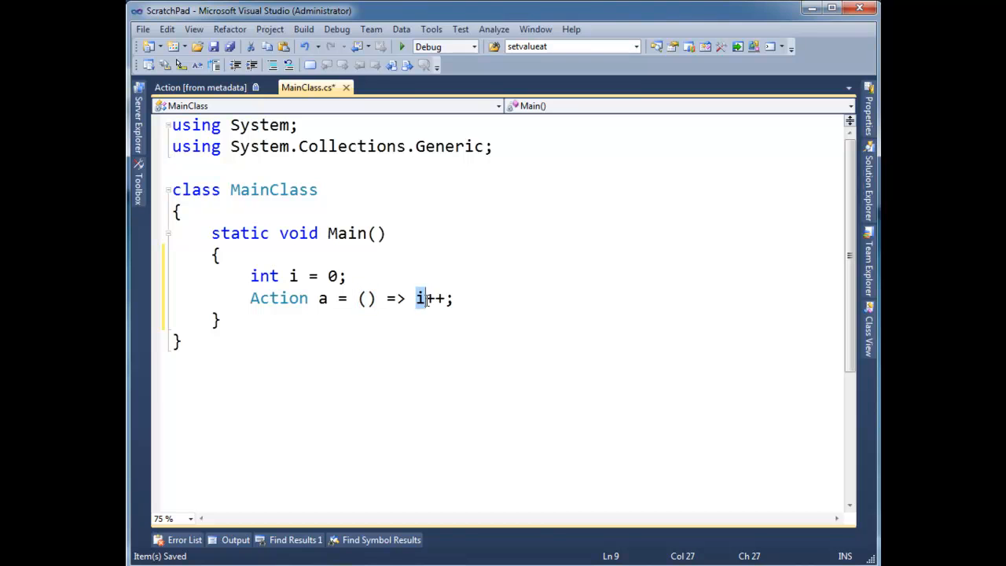
{"action": "key", "text": "Return"}
{"action": "type", "text": "a(); "}
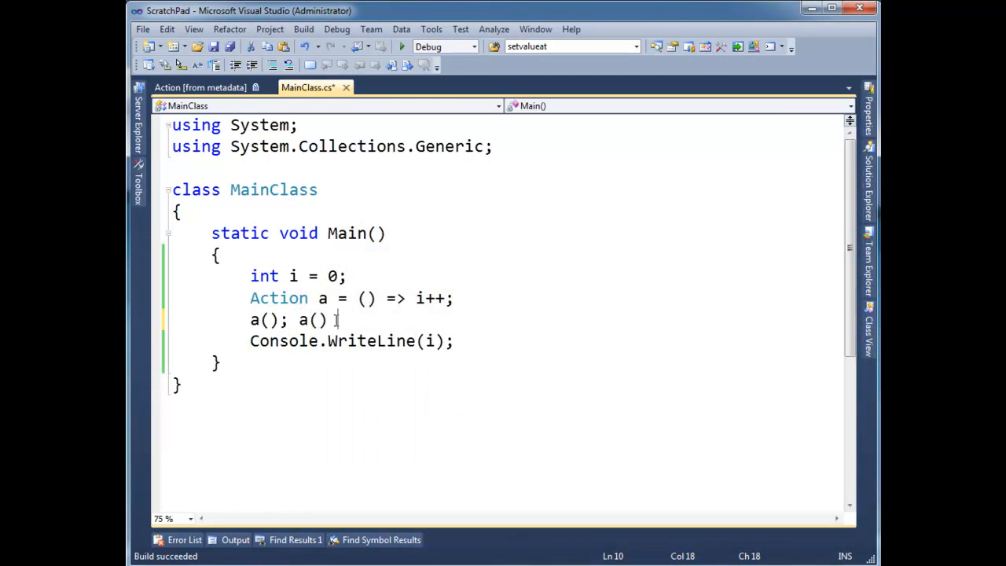
Type the first a(); call below the lambda.
{"action": "type", "text": "a();"}
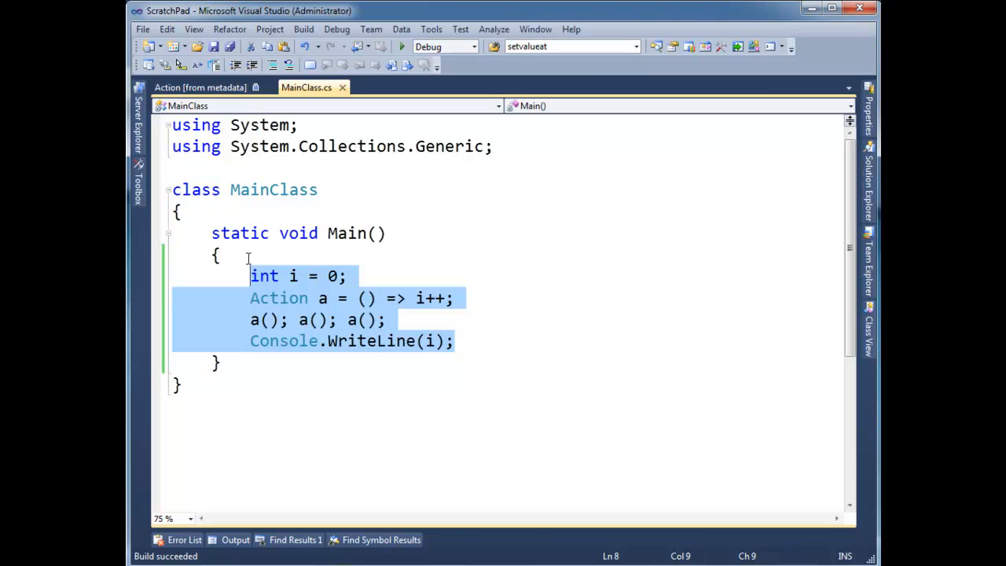
{"action": "left_click", "coordinate": [441, 281]}
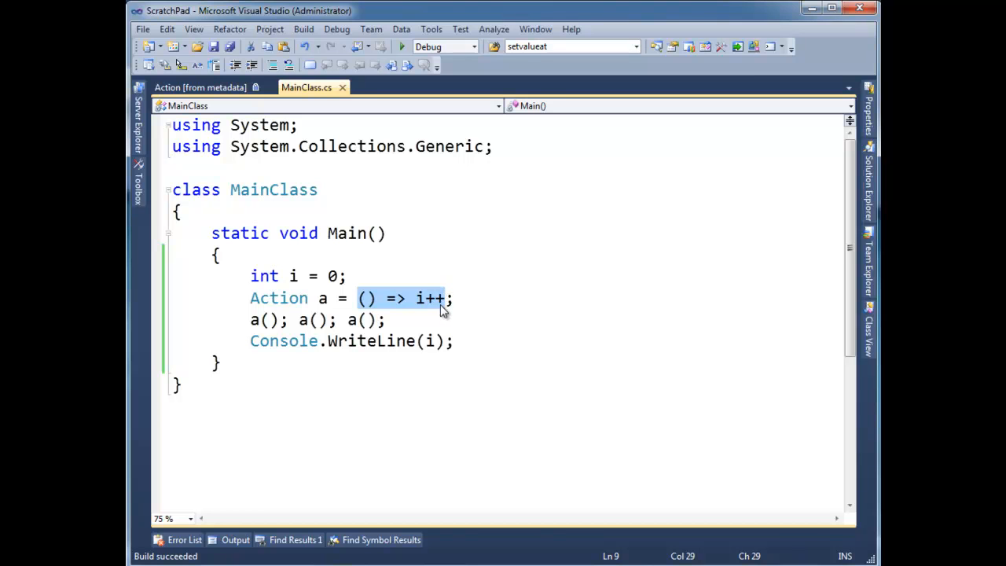
{"action": "mouse_move", "coordinate": [392, 305]}
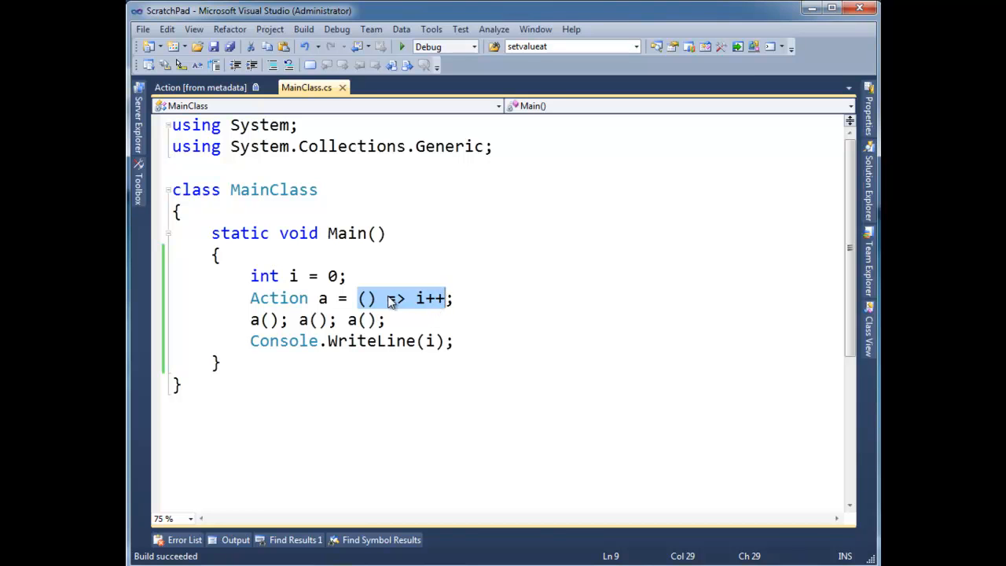
{"action": "mouse_move", "coordinate": [401, 305]}
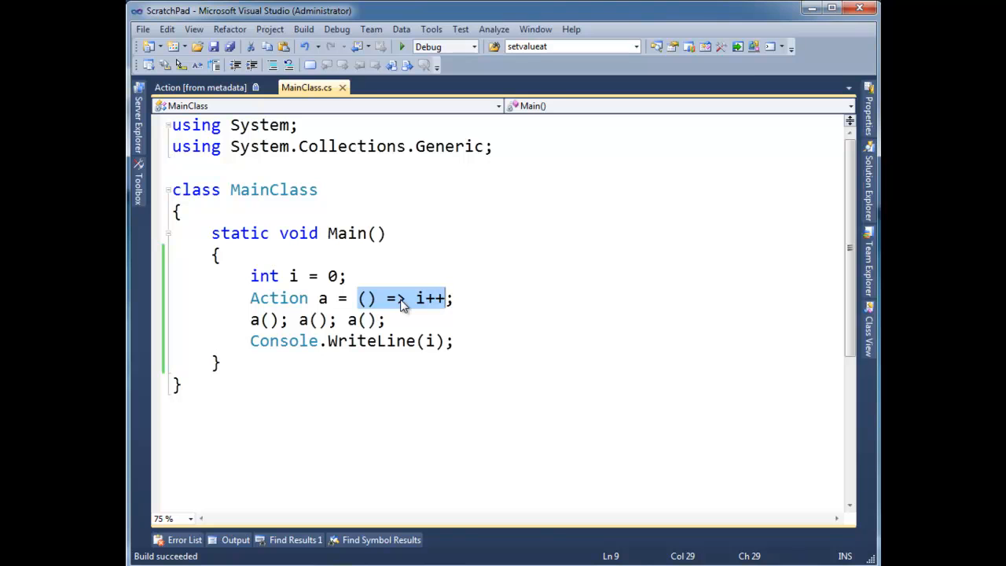
{"action": "mouse_move", "coordinate": [424, 309]}
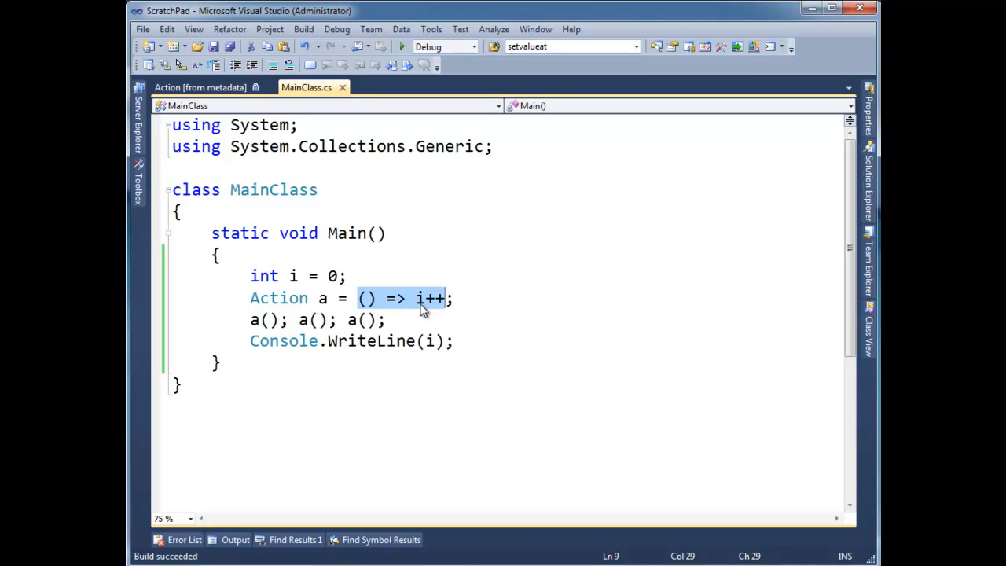
{"action": "mouse_move", "coordinate": [430, 308]}
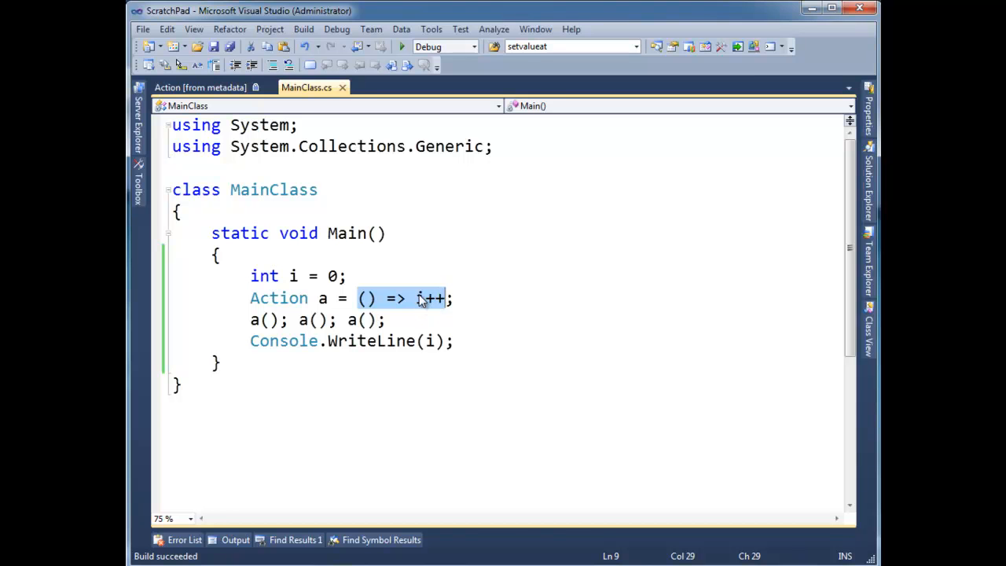
Add the method signature 'static Action GiveMeAction()' below Main.
{"action": "type", "text": "s"}
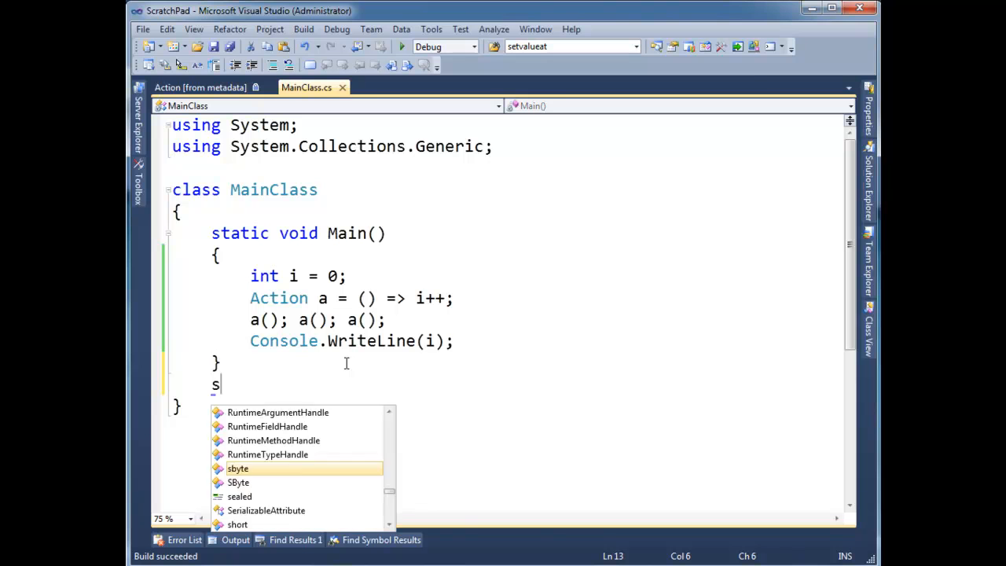
{"action": "type", "text": "tatic"}
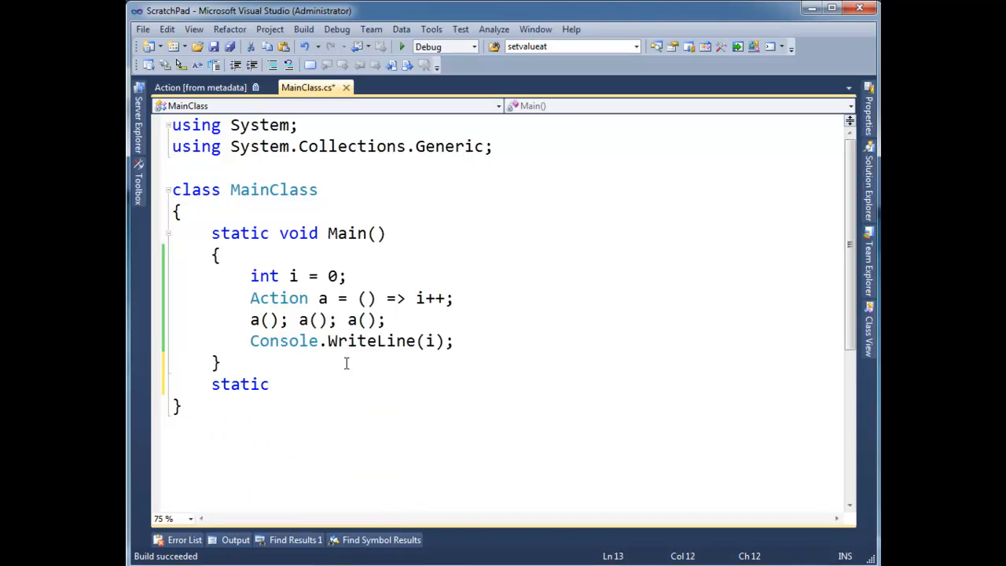
{"action": "type", "text": "Action Gi"}
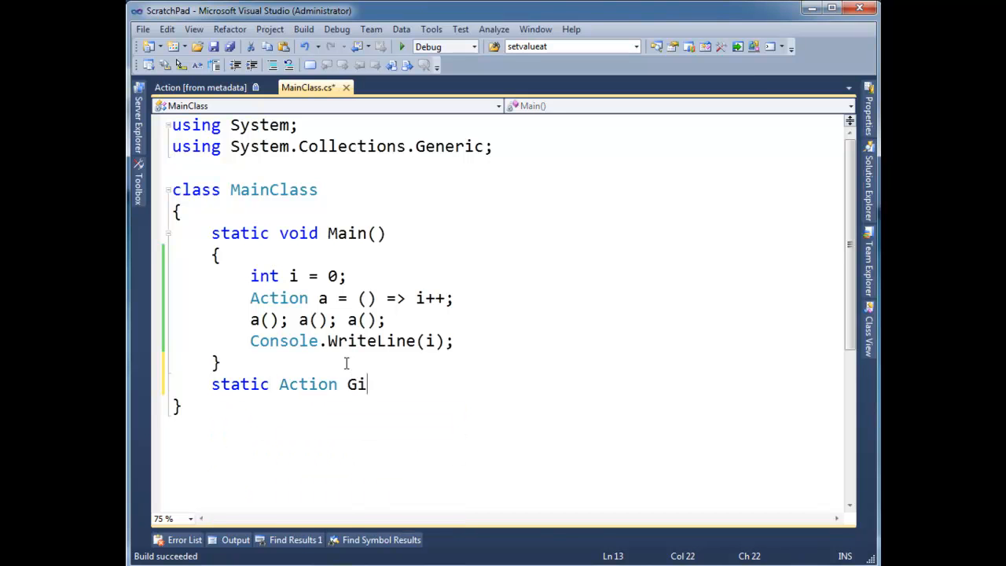
{"action": "type", "text": "veMeAction()"}
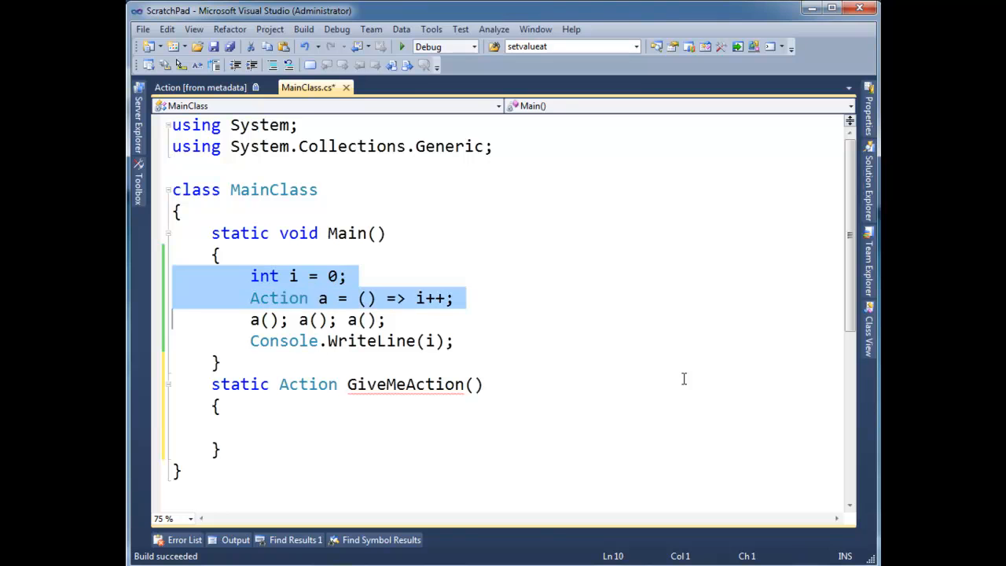
Move the counter and lambda lines into GiveMeAction, replacing 'Action a =' with 'return'.
{"action": "key", "text": "Delete"}
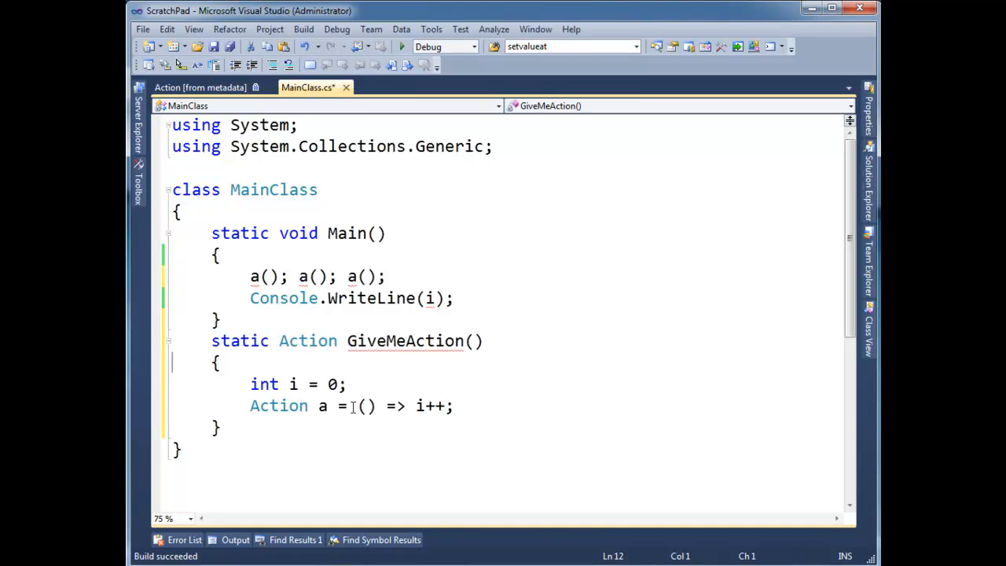
{"action": "type", "text": "retur"}
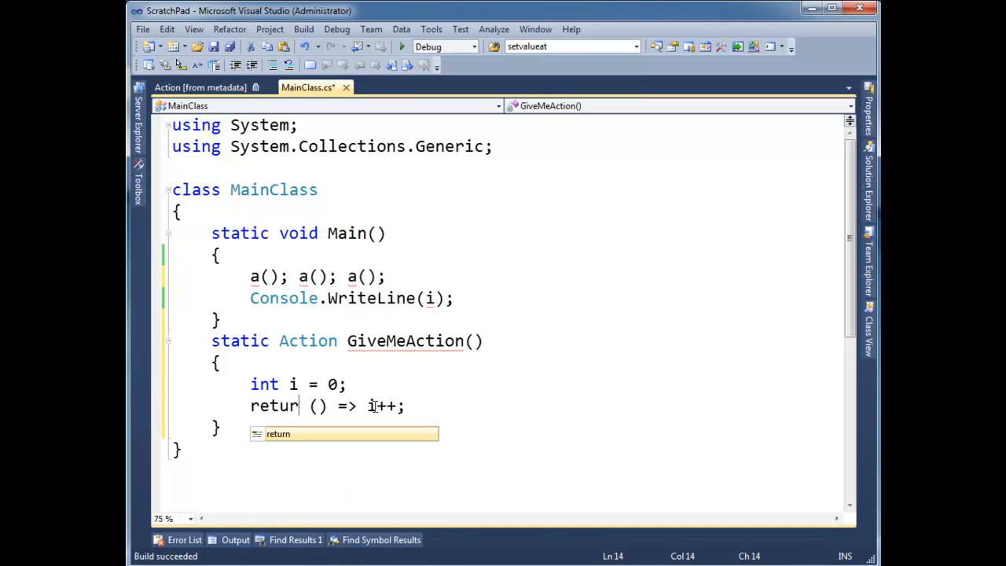
{"action": "type", "text": "n"}
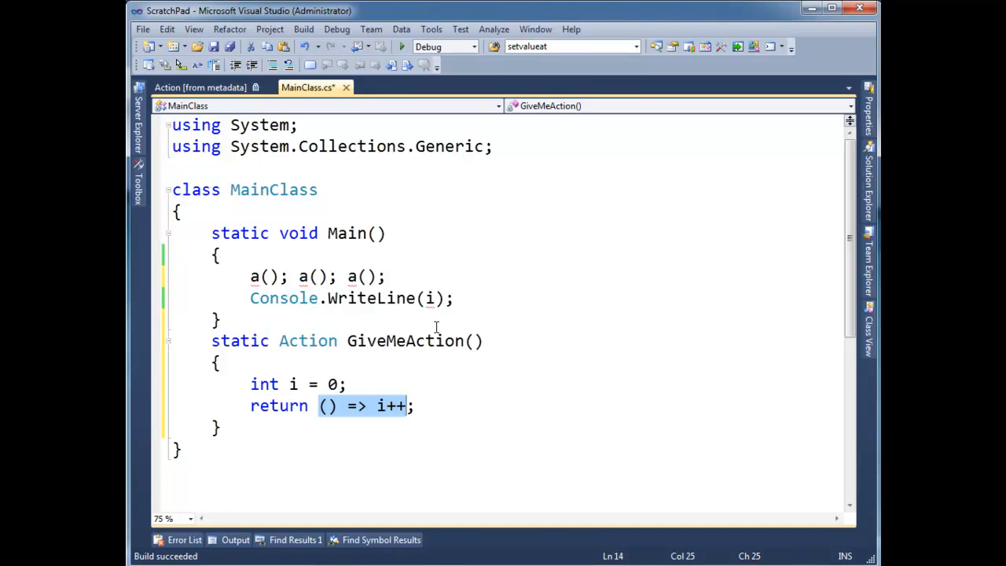
{"action": "left_click", "coordinate": [478, 413]}
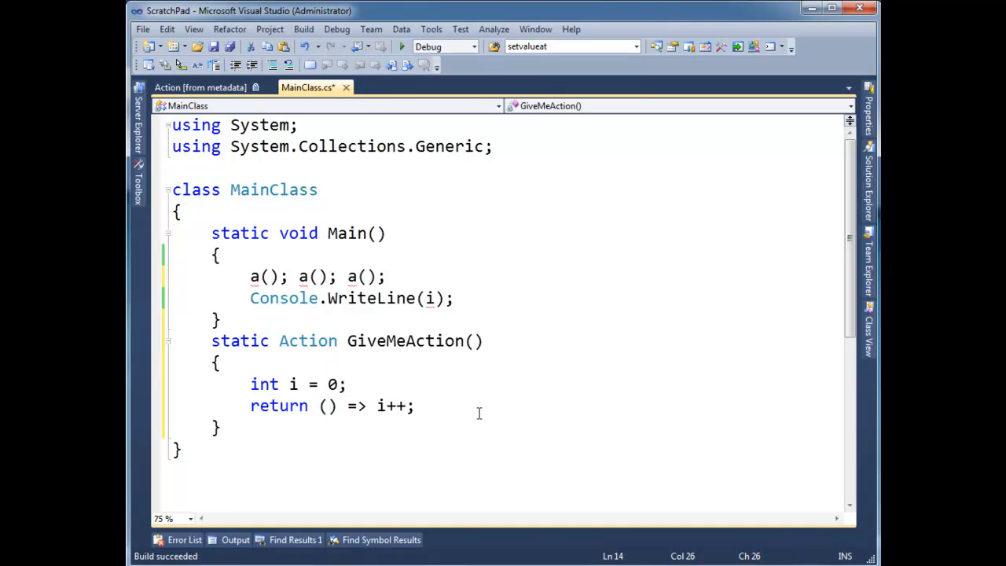
Type 'Action a=' at the top of Main and start entering GiveMeAction.
{"action": "double_click", "coordinate": [404, 340]}
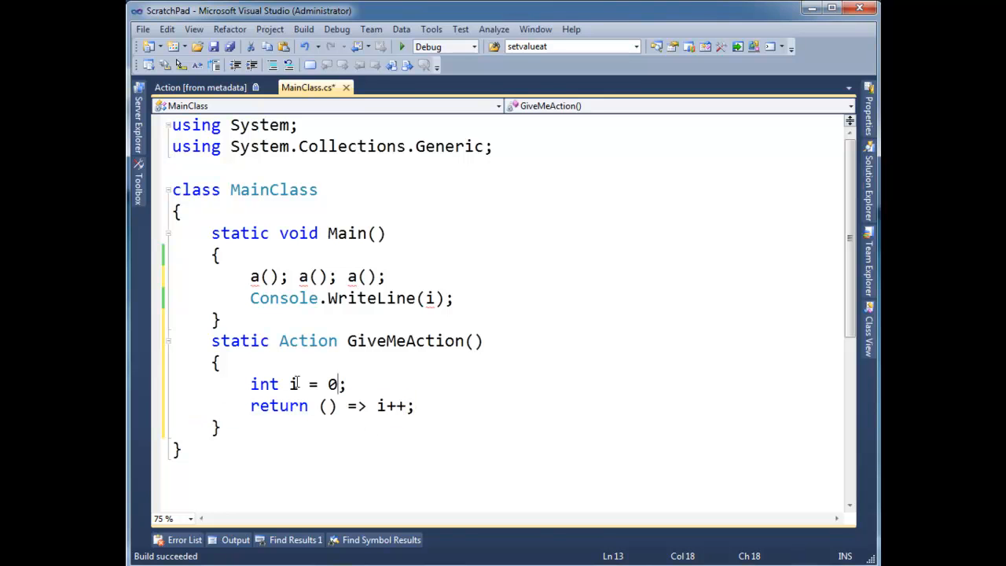
{"action": "double_click", "coordinate": [292, 383]}
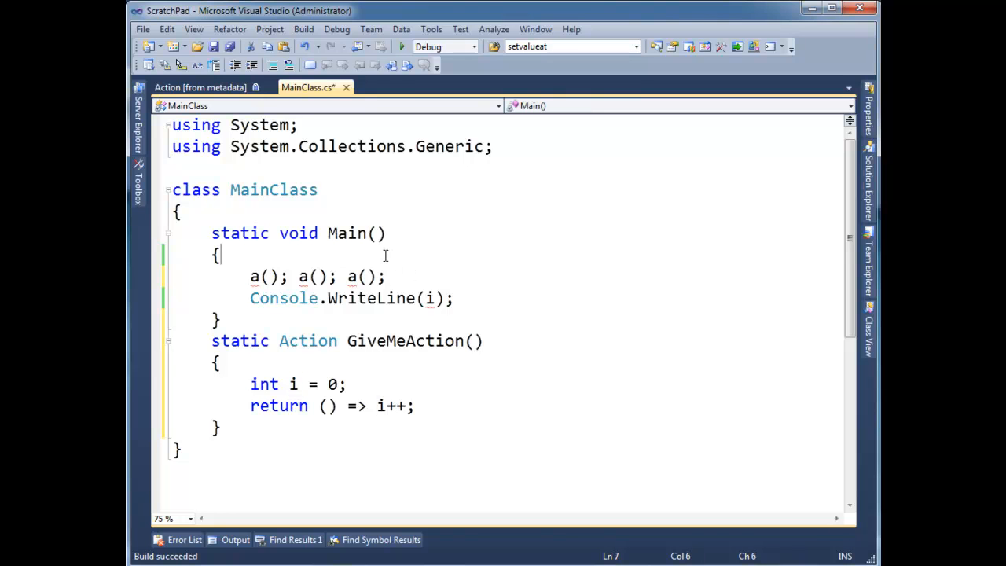
{"action": "type", "text": "Action a="}
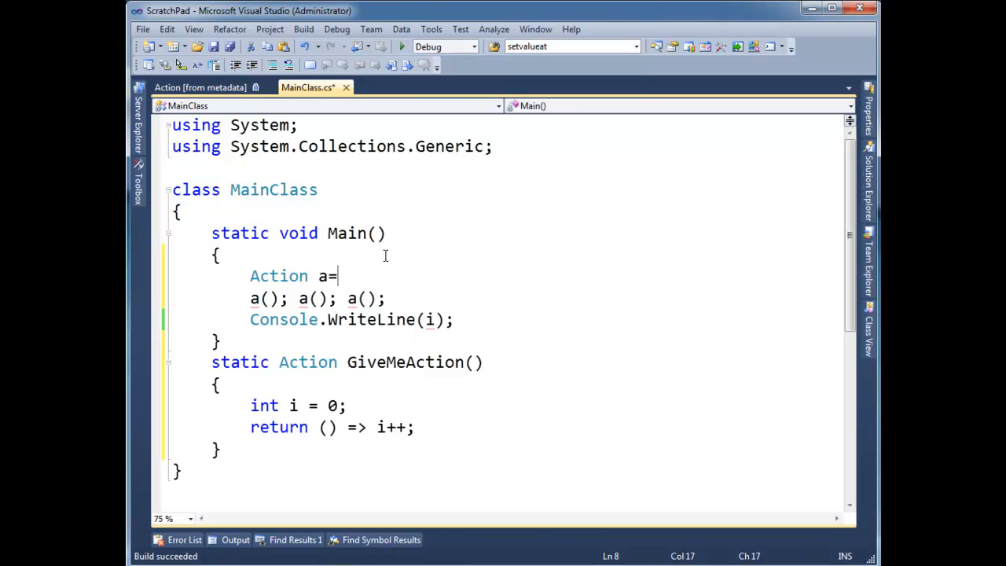
{"action": "type", "text": "give"}
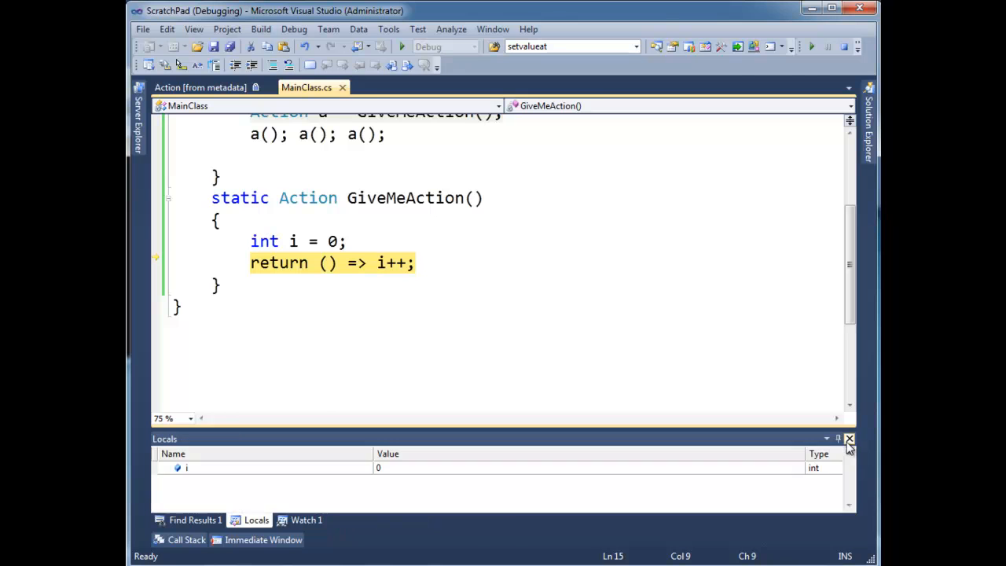
Step the debugger past GiveMeAction's return into the a() lambda calls.
{"action": "left_click", "coordinate": [848, 438]}
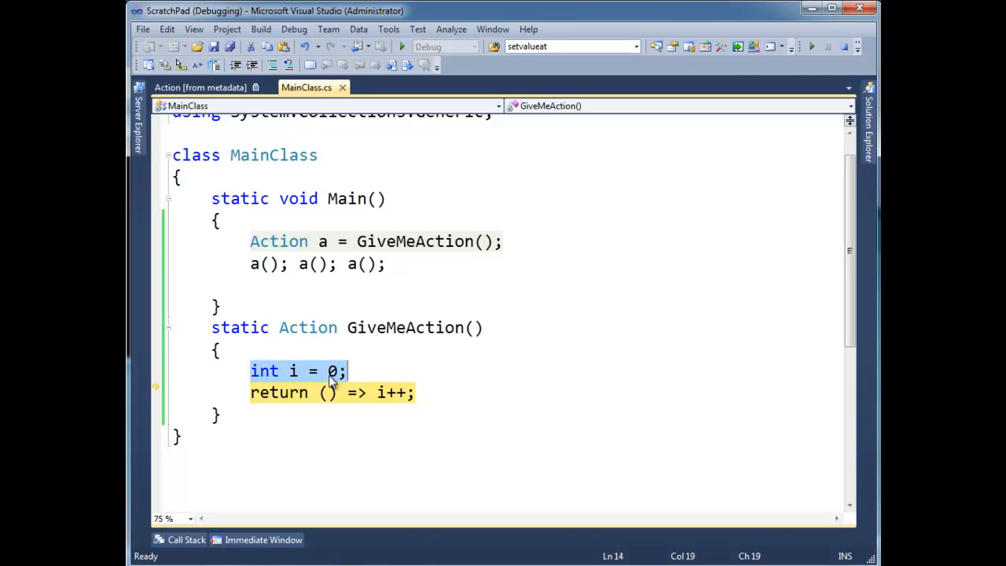
{"action": "left_click", "coordinate": [390, 369]}
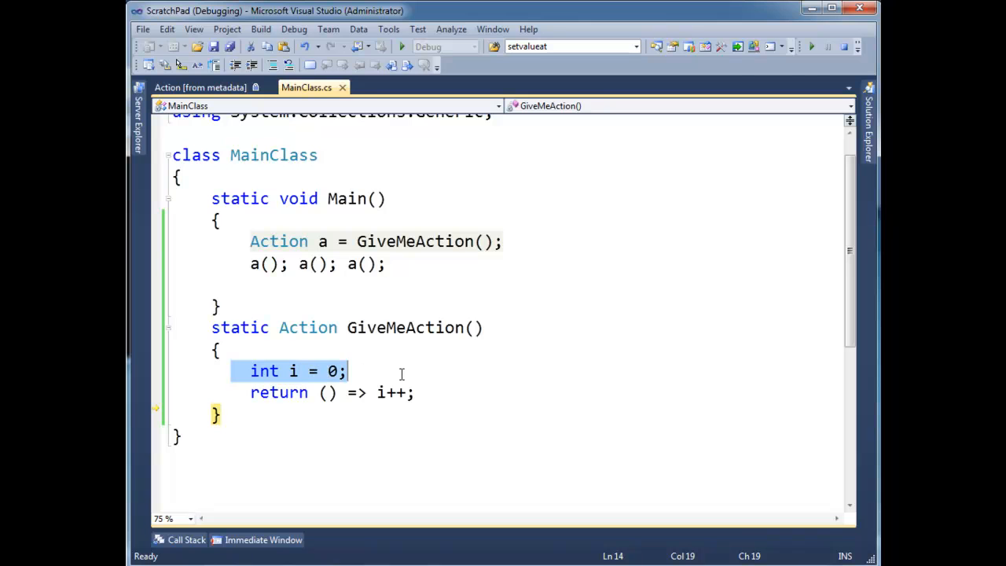
{"action": "mouse_move", "coordinate": [302, 373]}
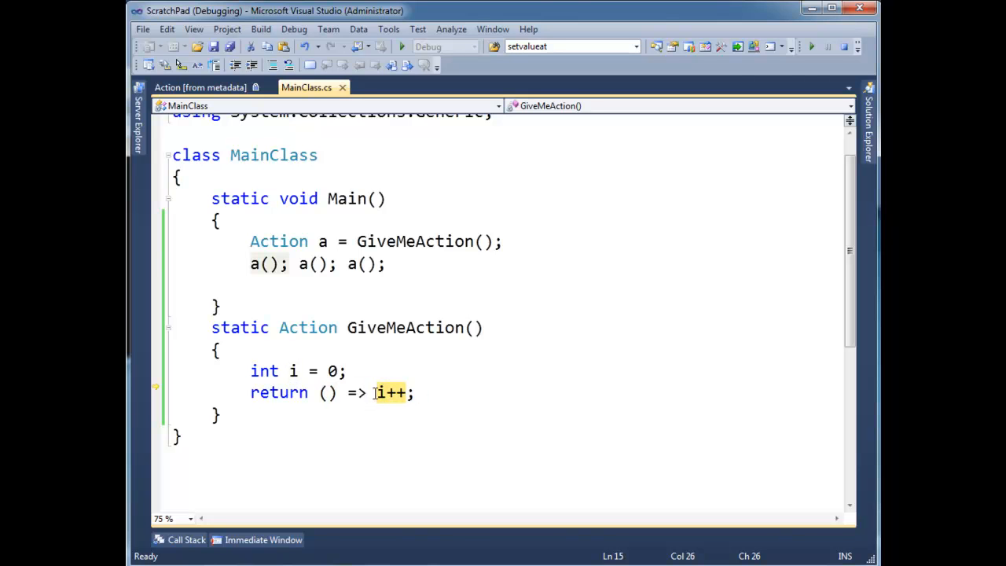
{"action": "left_click", "coordinate": [379, 393]}
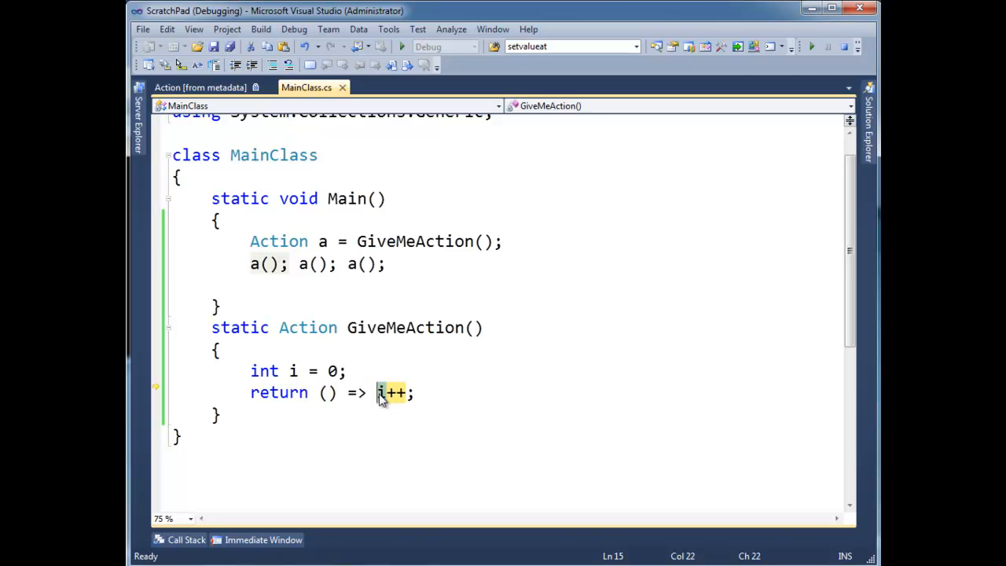
{"action": "left_click", "coordinate": [217, 414]}
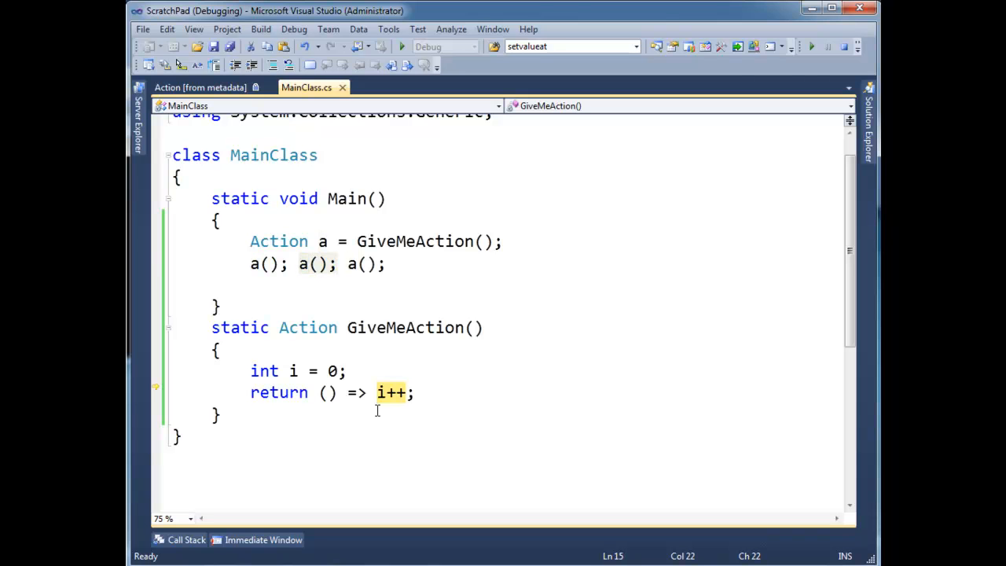
{"action": "mouse_move", "coordinate": [383, 392]}
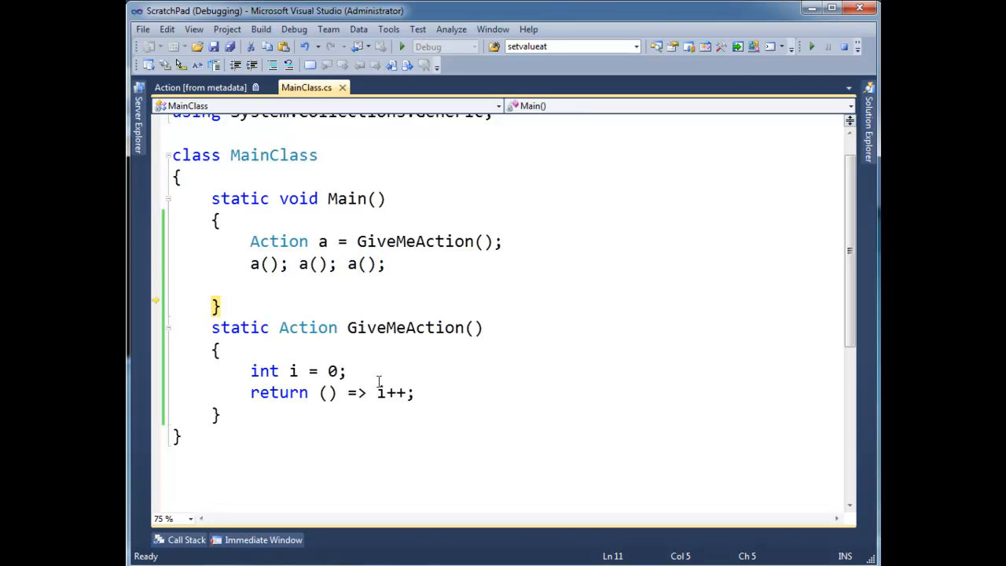
{"action": "mouse_move", "coordinate": [381, 370]}
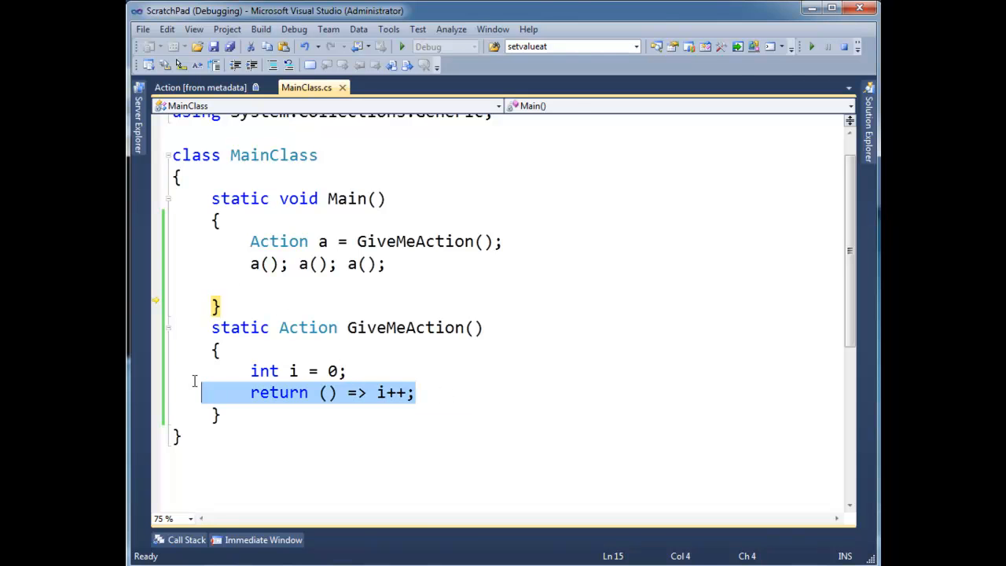
{"action": "left_click", "coordinate": [292, 371]}
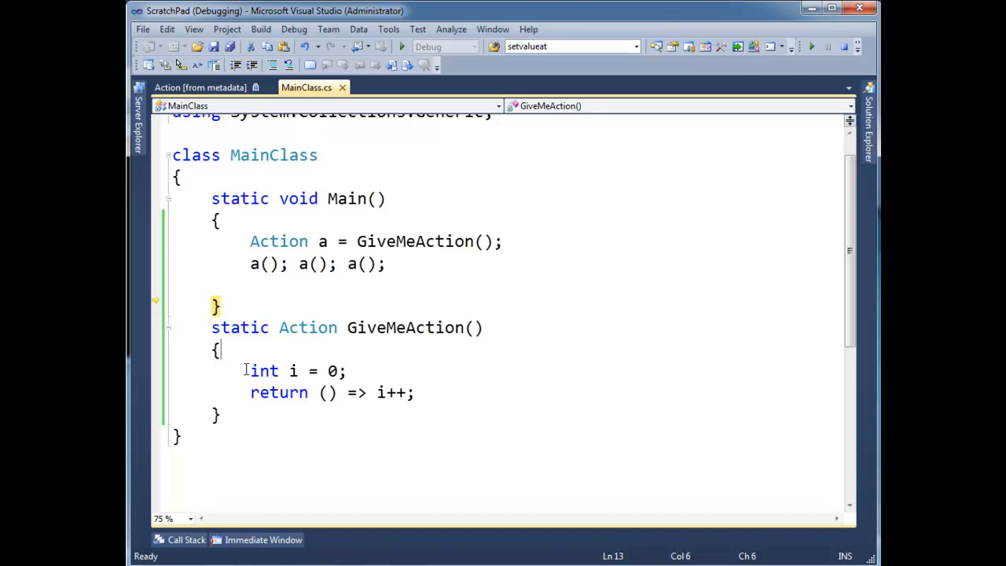
{"action": "left_click_drag", "start_coordinate": [250, 370], "coordinate": [415, 393]}
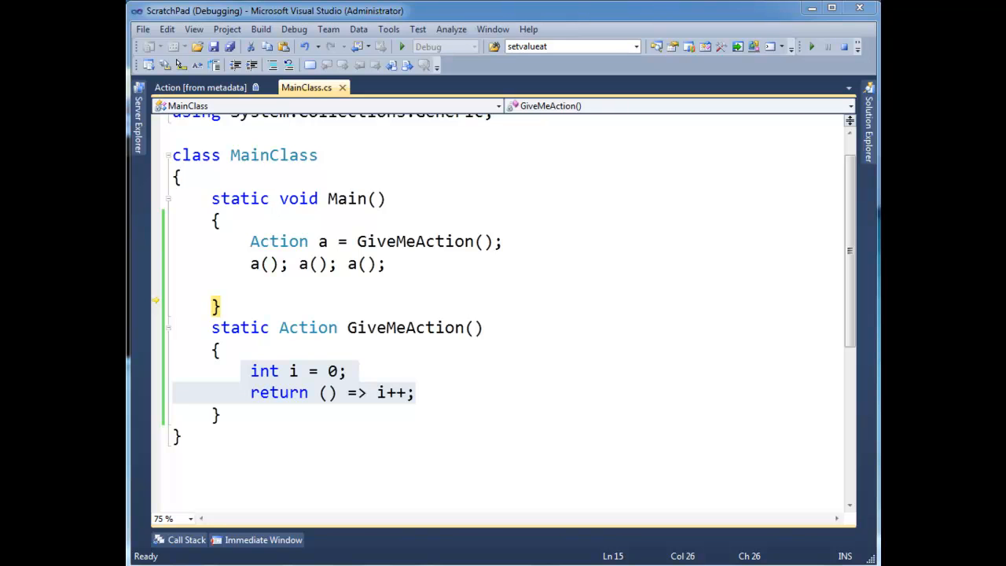
{"action": "left_click", "coordinate": [381, 407]}
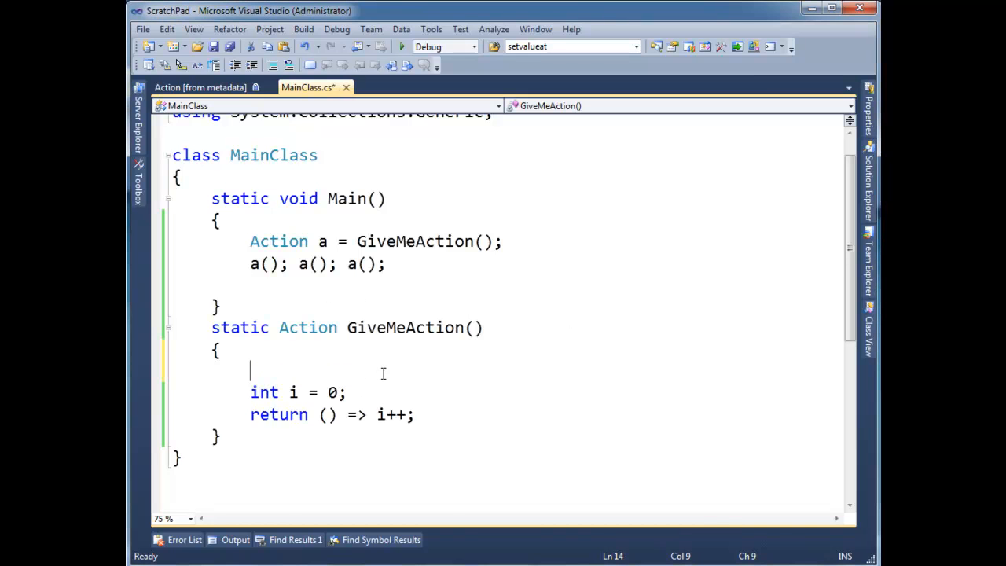
Declare 'Action ret = null;' and replace 'return' with 'ret +='.
{"action": "type", "text": "Action ret = n"}
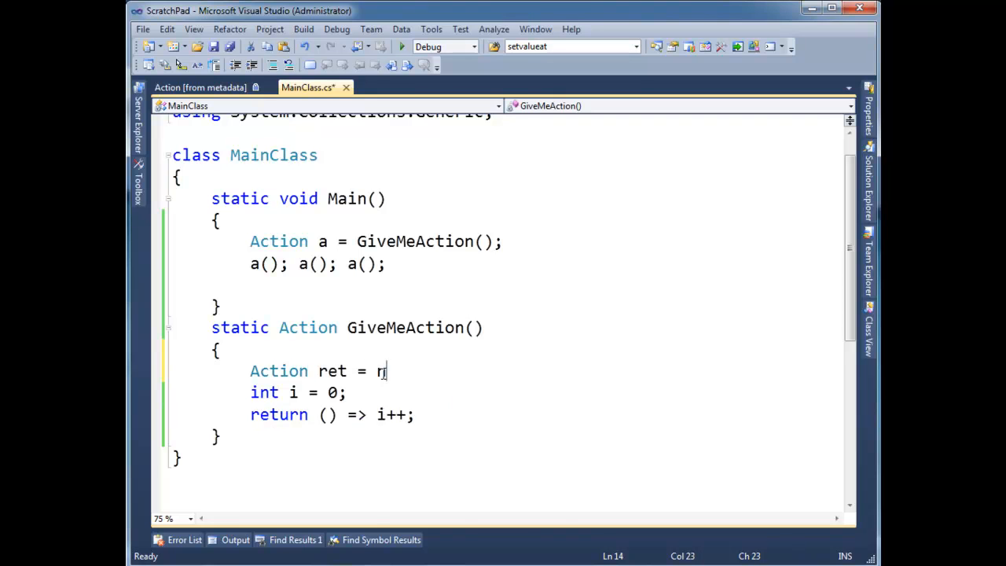
{"action": "type", "text": "ull;"}
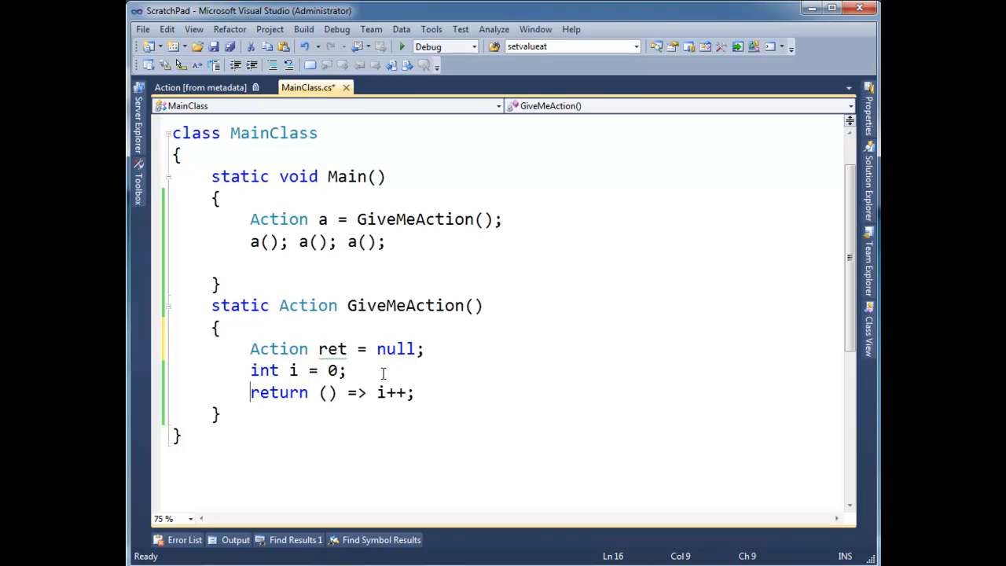
{"action": "double_click", "coordinate": [278, 392]}
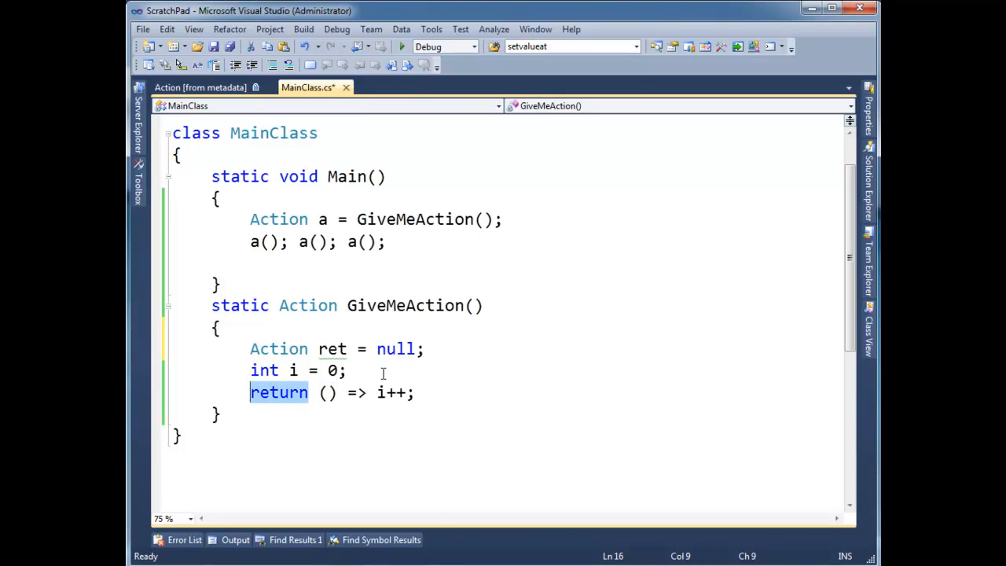
{"action": "type", "text": "ret +="}
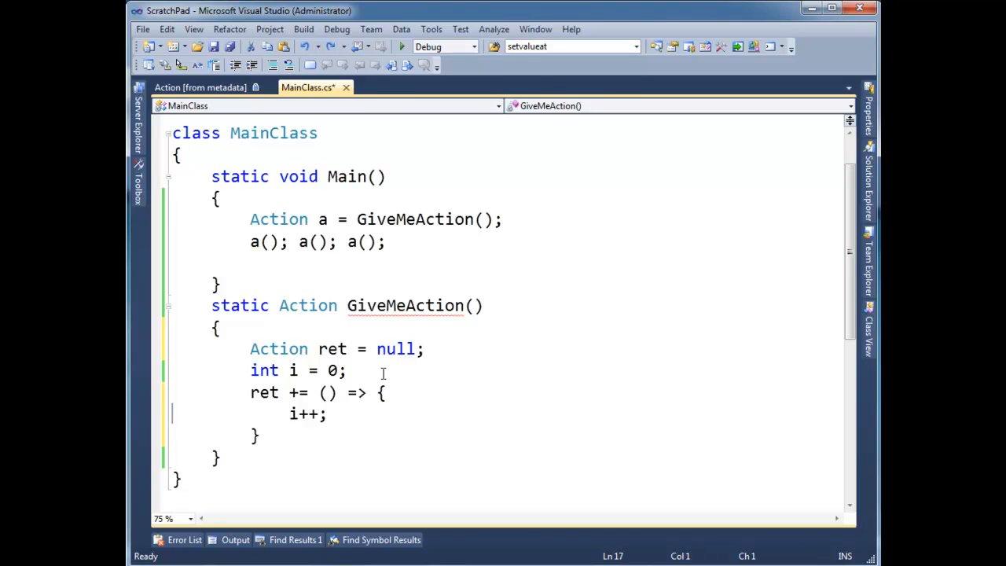
Add Console.WriteLine("First method") inside the lambda body and select the string.
{"action": "key", "text": "enter"}
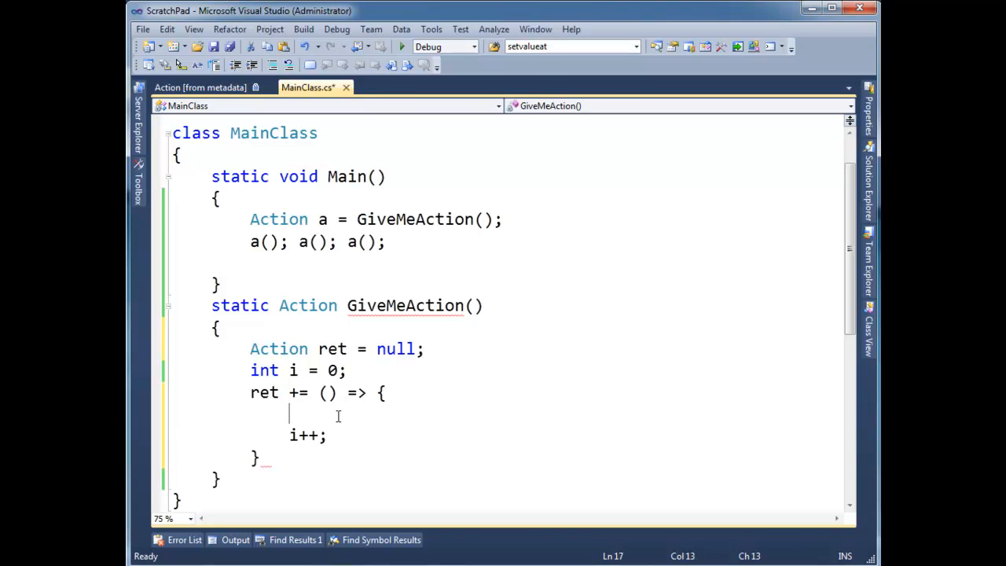
{"action": "type", "text": "\"F"}
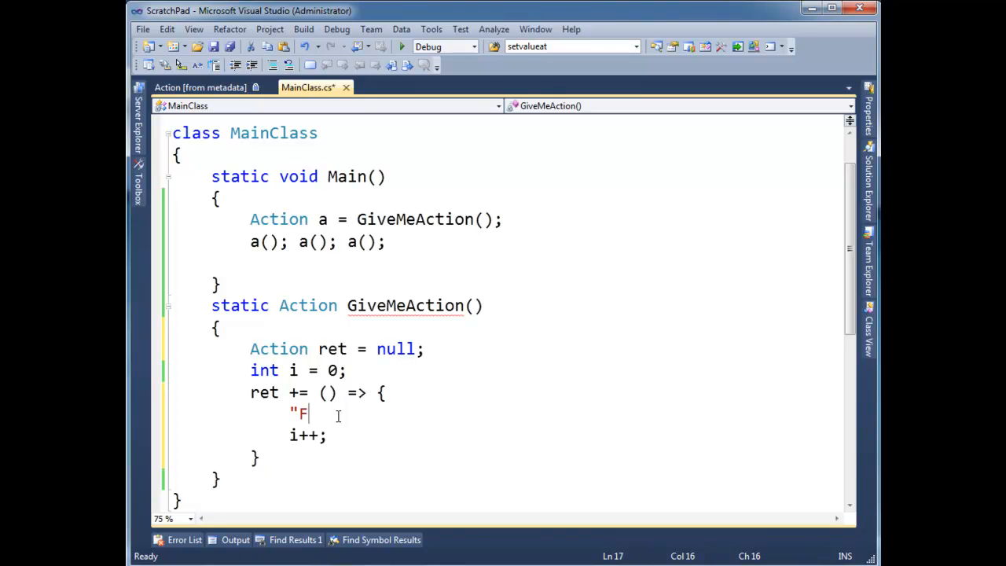
{"action": "type", "text": "irst method\""}
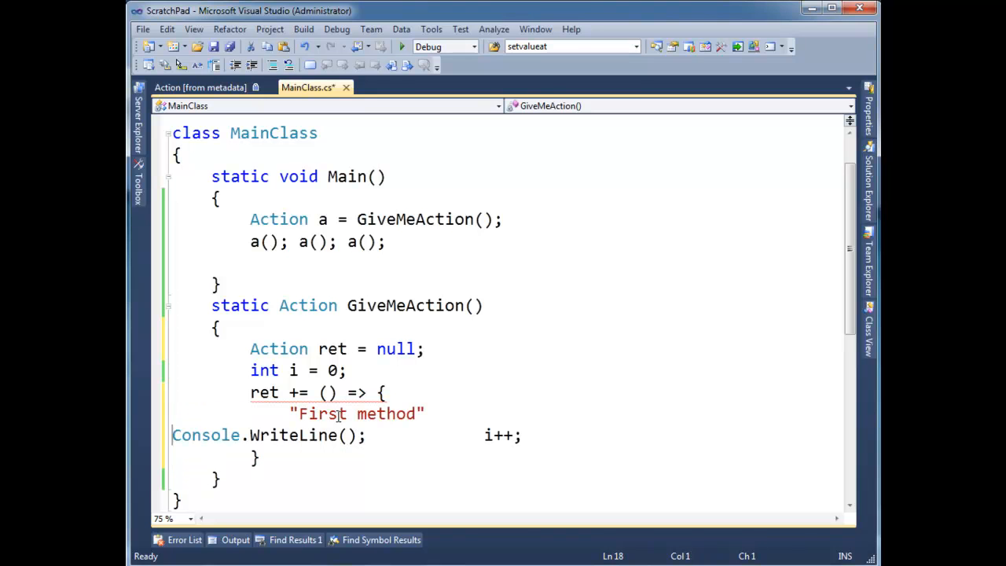
{"action": "left_click", "coordinate": [424, 414]}
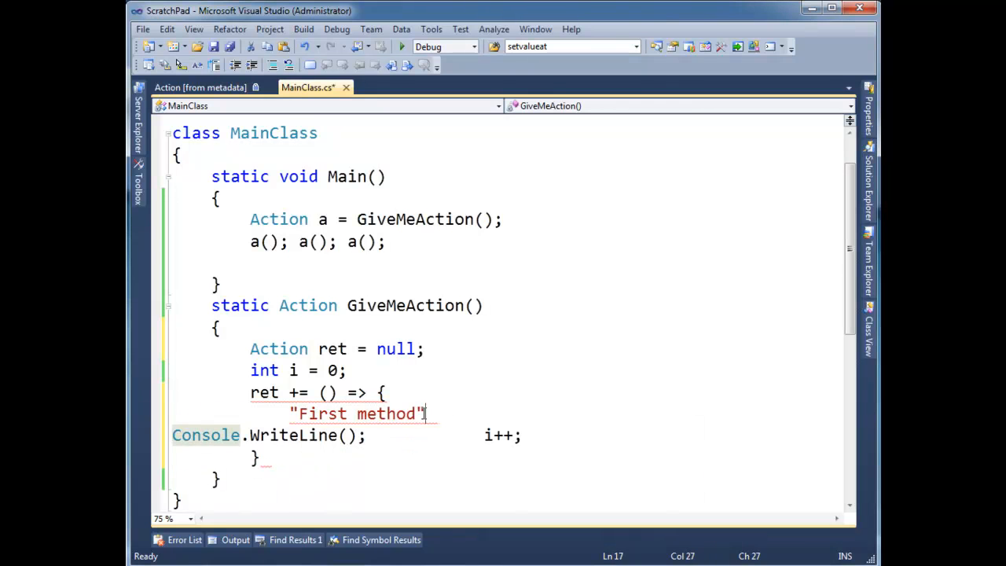
{"action": "double_click", "coordinate": [357, 413]}
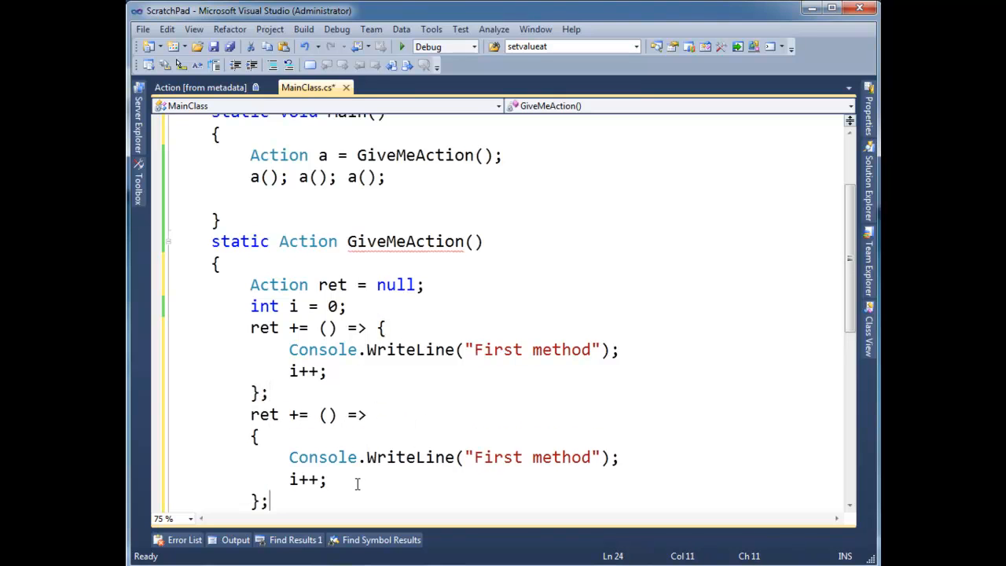
Type 'return ret' after the second lambda to finish GiveMeAction.
{"action": "scroll", "scroll_direction": "down", "scroll_amount": 3}
{"action": "type", "text": "Second"}
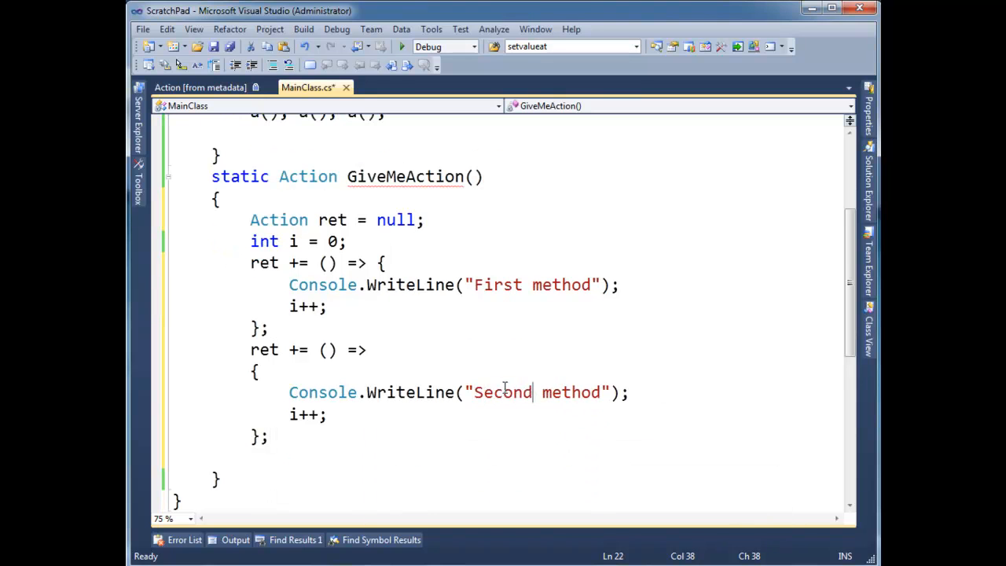
{"action": "mouse_move", "coordinate": [491, 284]}
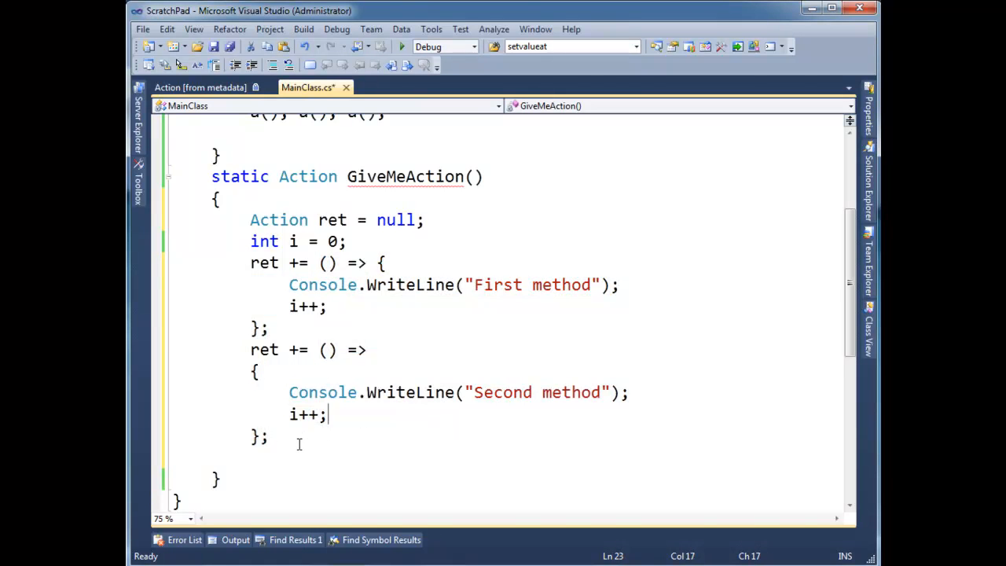
{"action": "type", "text": "return ret;"}
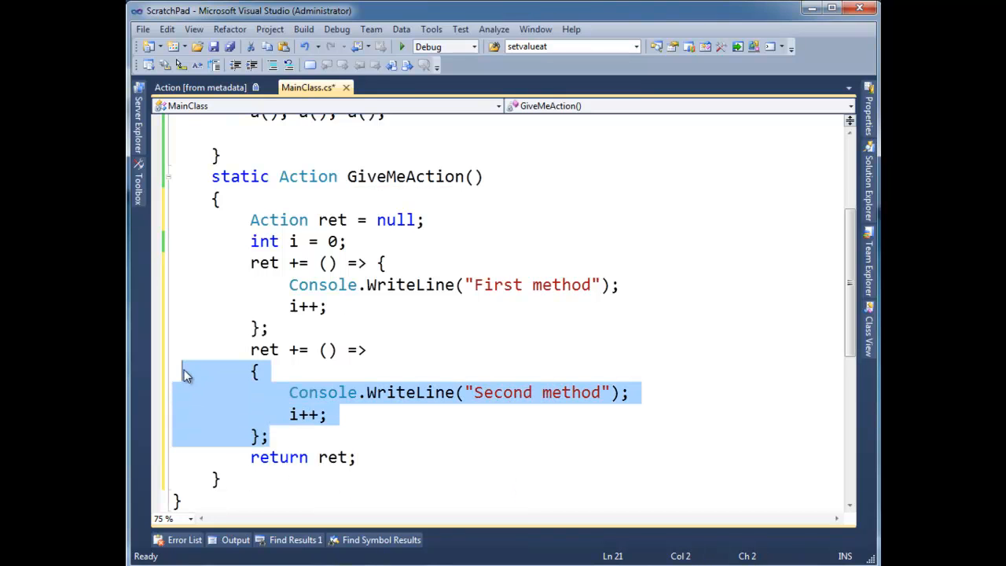
{"action": "left_click", "coordinate": [293, 241]}
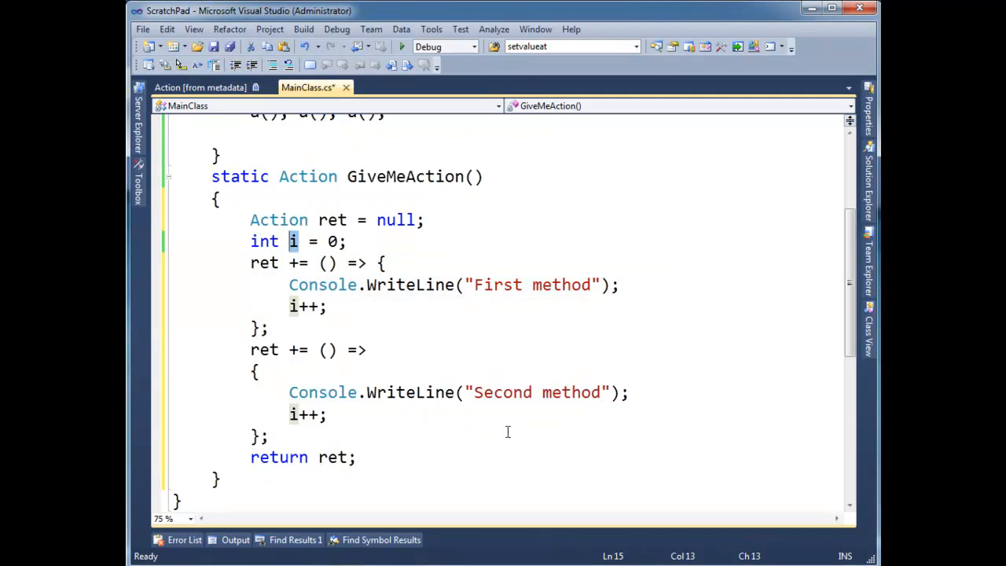
{"action": "scroll", "scroll_direction": "up", "scroll_amount": 3}
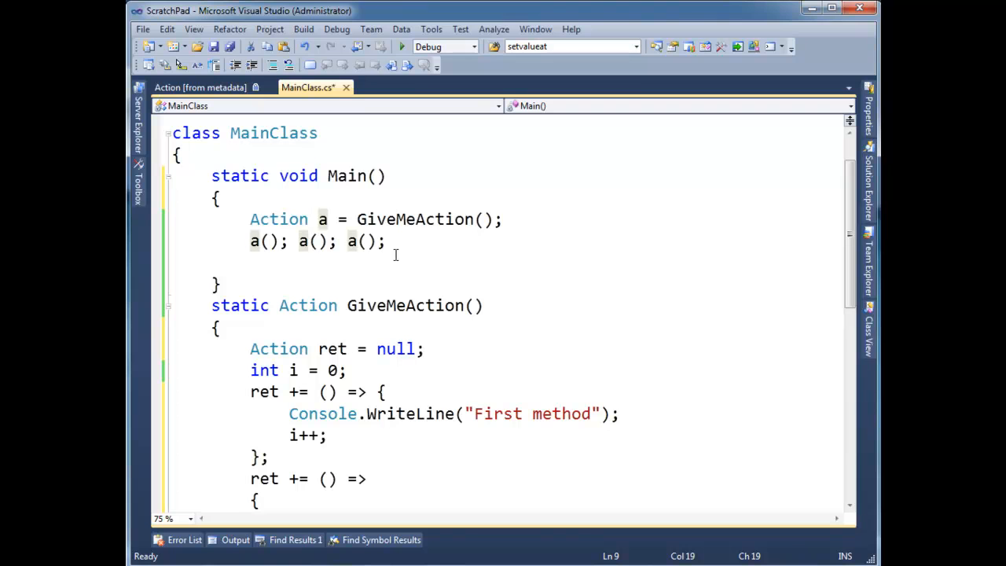
Select the delegate variable a in Main and scroll down through the calls.
{"action": "double_click", "coordinate": [322, 220]}
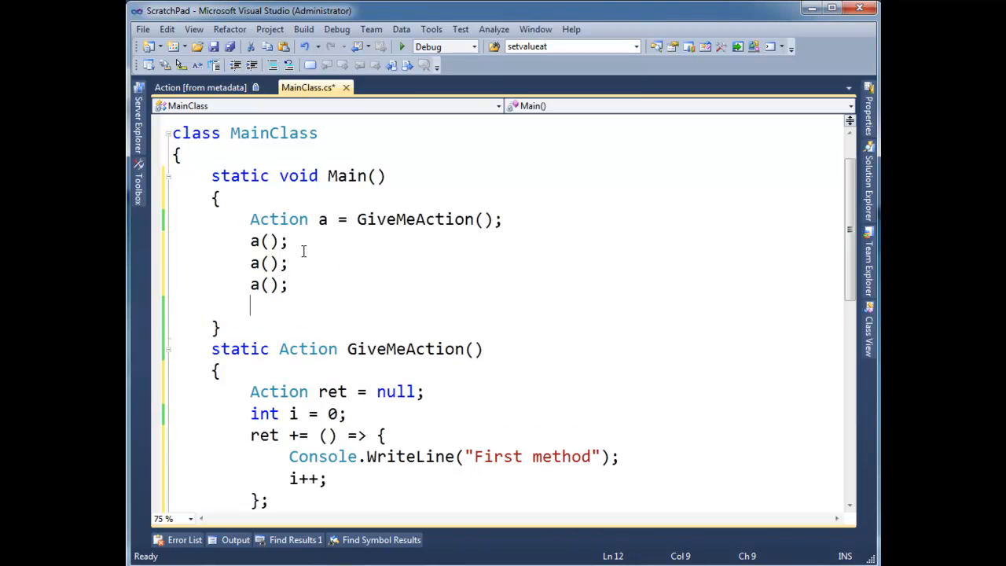
{"action": "scroll", "scroll_direction": "down", "scroll_amount": 3}
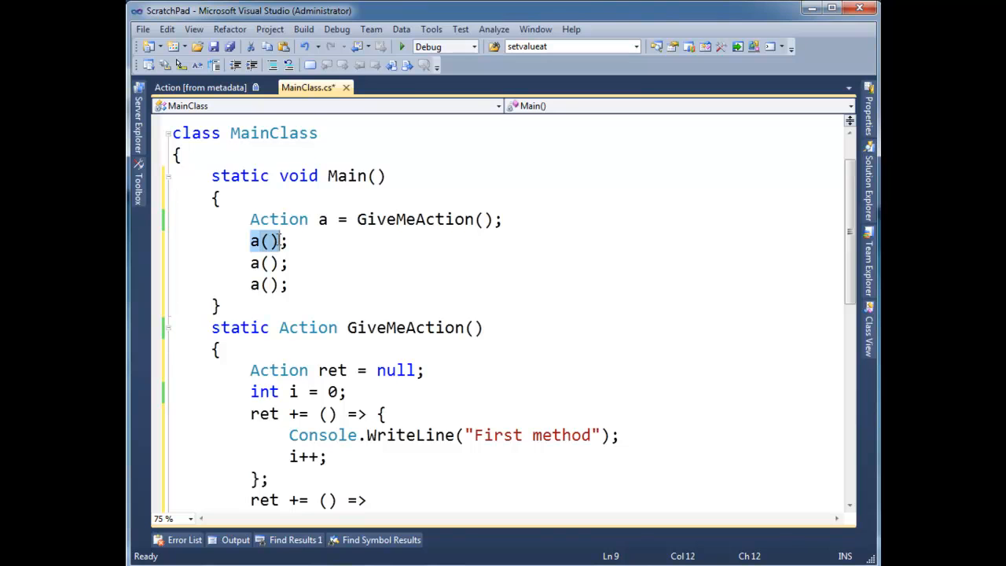
{"action": "scroll", "scroll_direction": "down", "scroll_amount": 3}
{"action": "type", "text": " + i++"}
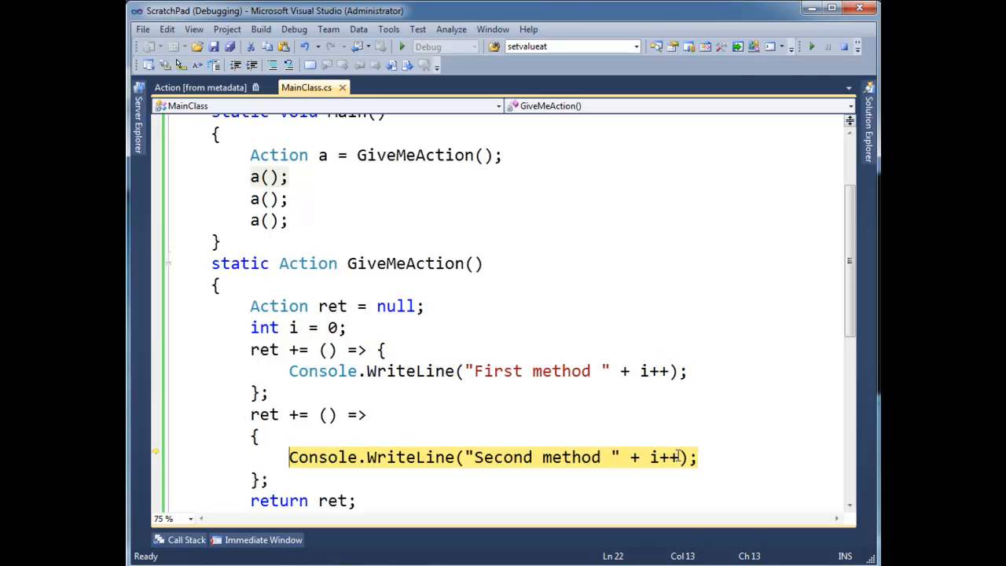
{"action": "mouse_move", "coordinate": [659, 457]}
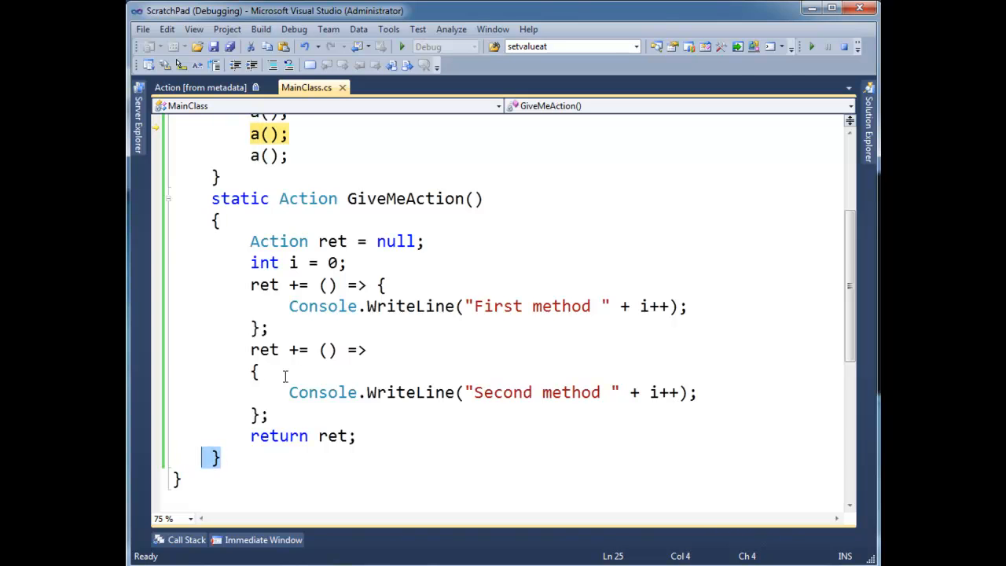
Show the console output with First/Second method lines numbered 0 through 5.
{"action": "scroll", "scroll_direction": "up", "scroll_amount": 3}
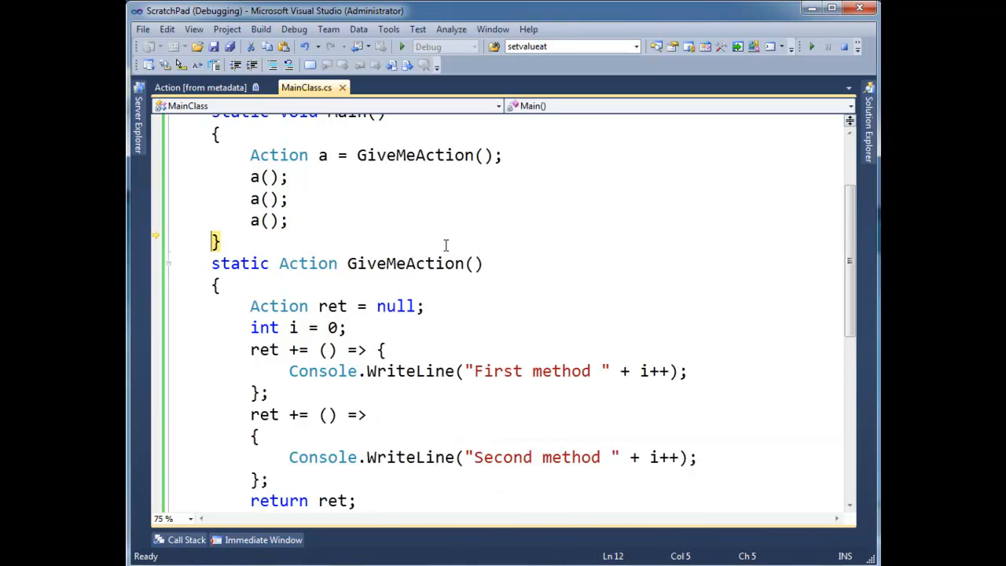
{"action": "left_click", "coordinate": [401, 46]}
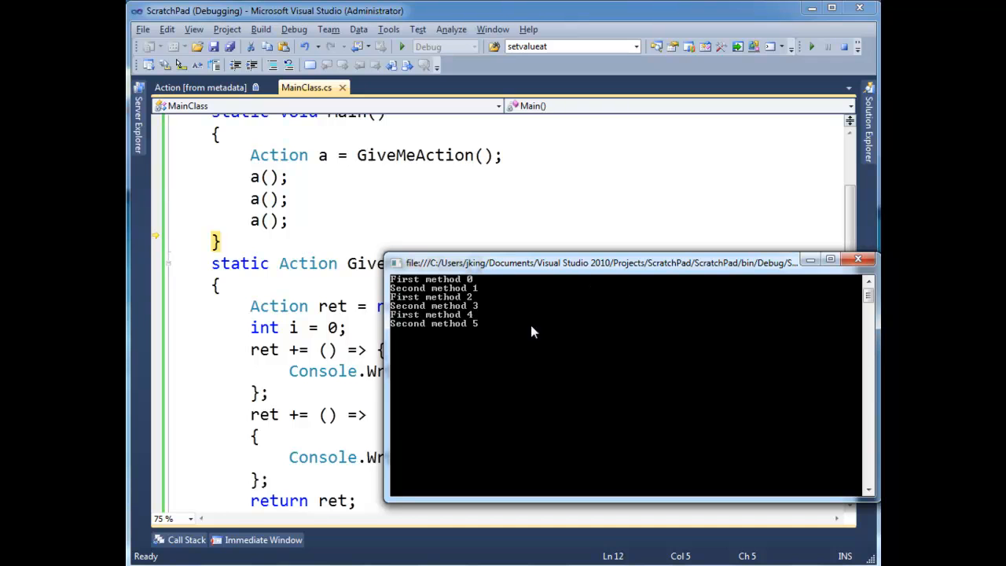
{"action": "mouse_move", "coordinate": [478, 336]}
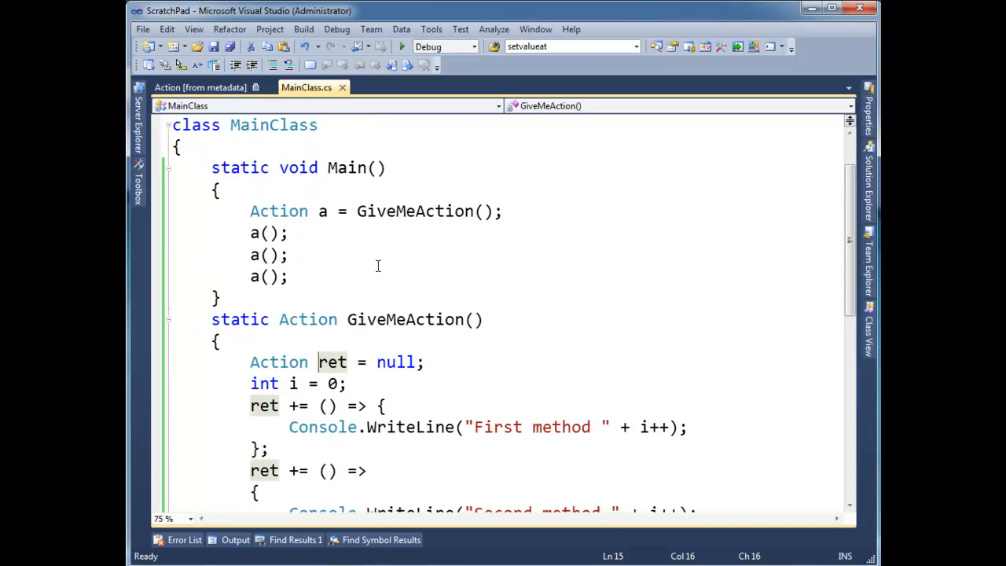
{"action": "scroll", "scroll_direction": "down", "scroll_amount": 3}
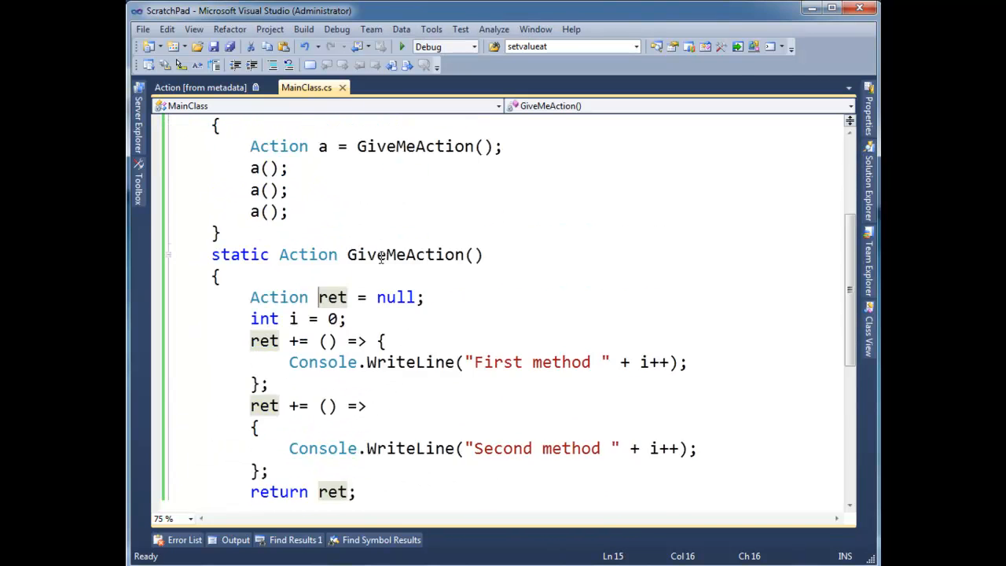
{"action": "scroll", "scroll_direction": "up", "scroll_amount": 3}
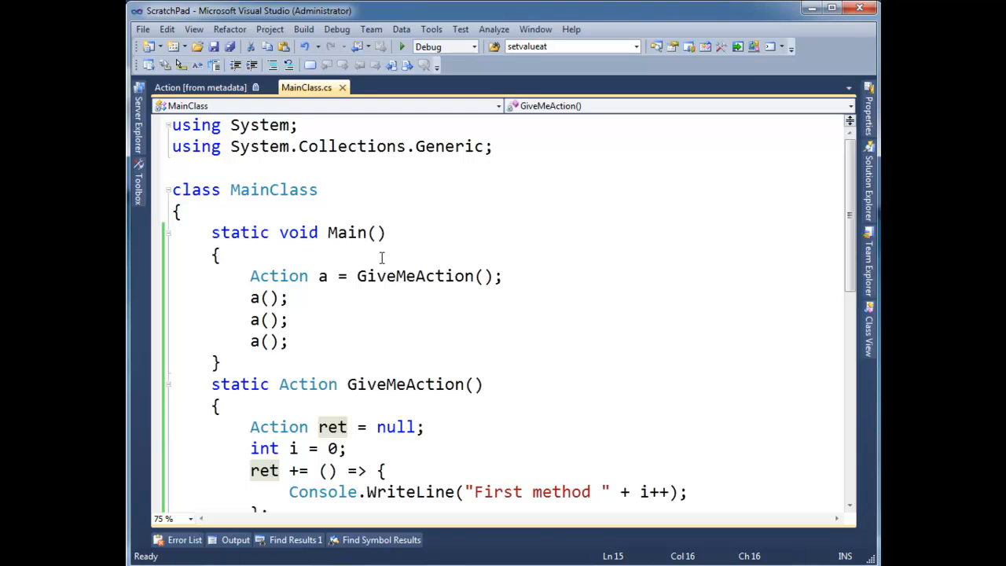